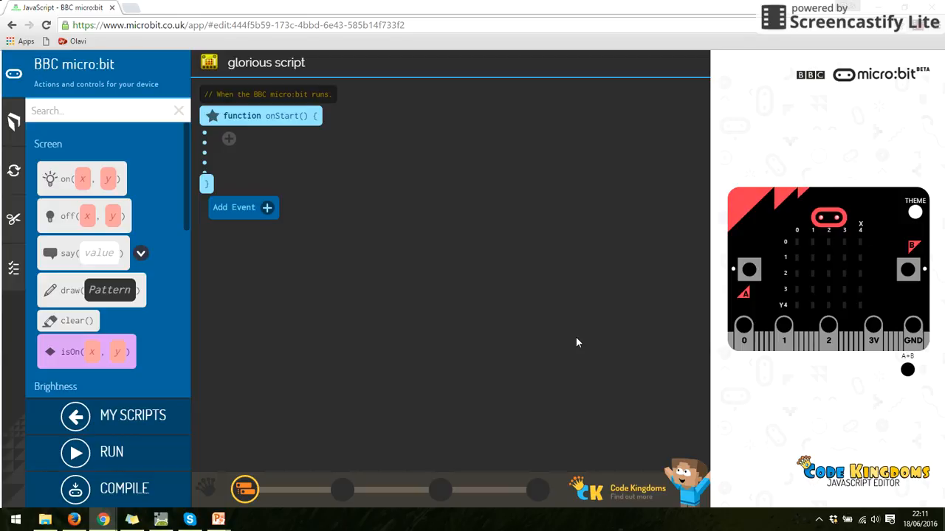
mouse_move(13, 126)
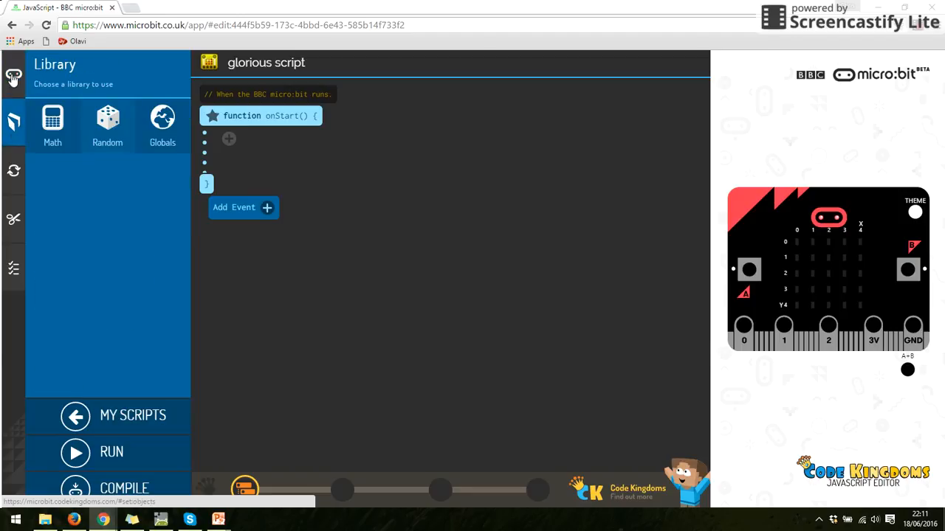
mouse_move(162, 136)
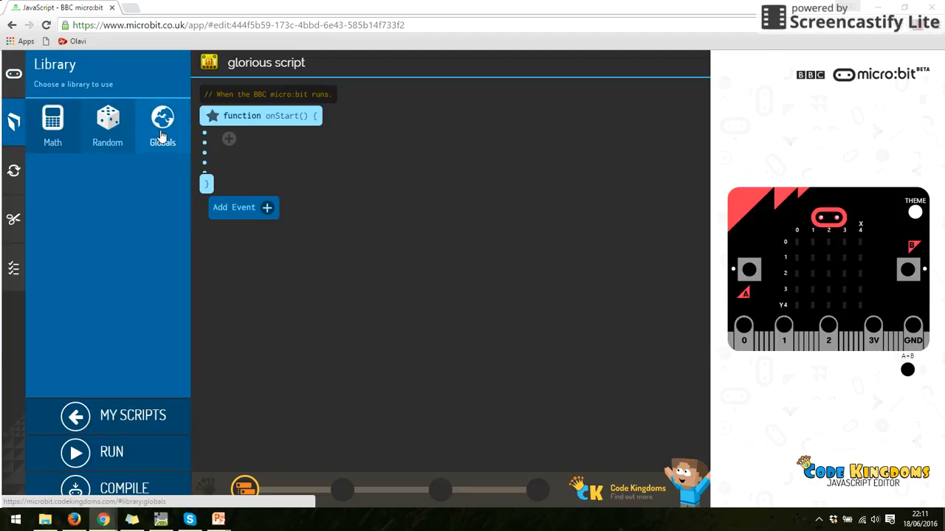
Step: Show the Globals library listing myNumber and myString beside the empty onStart
left_click(162, 118)
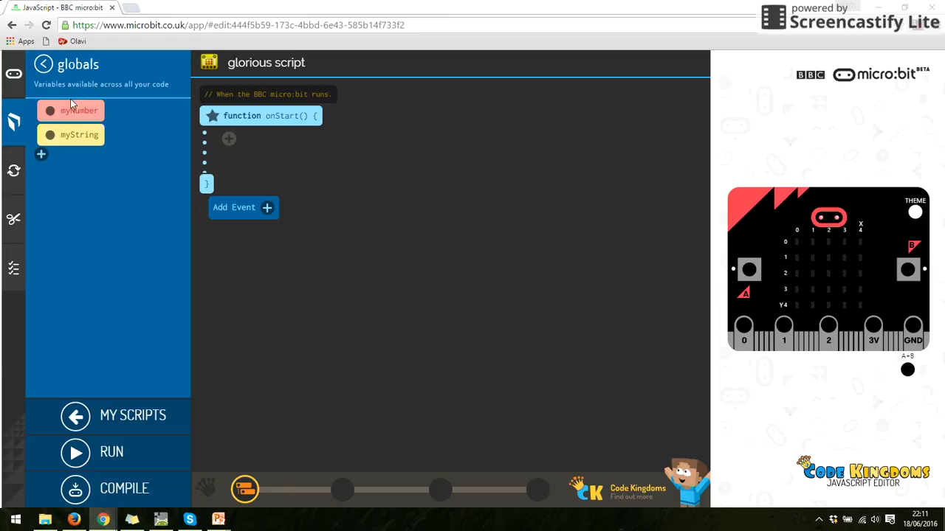
mouse_move(91, 152)
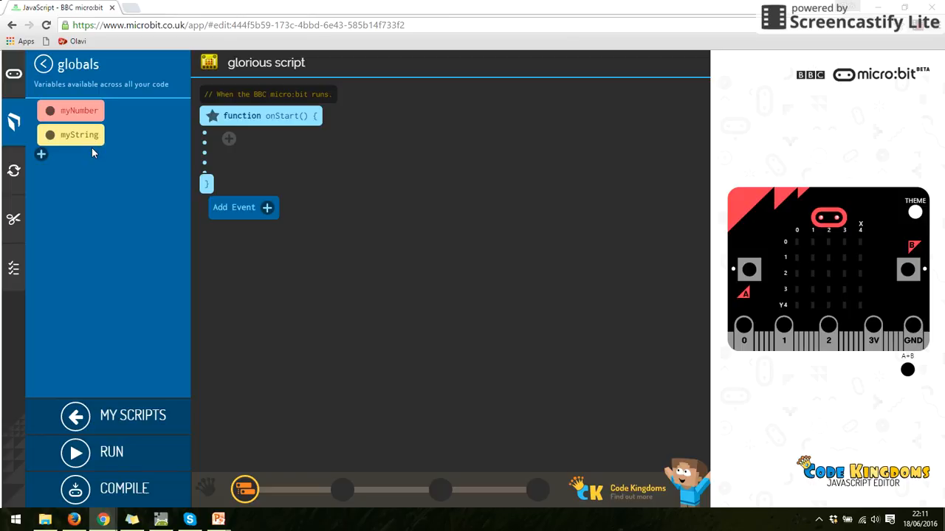
mouse_move(124, 142)
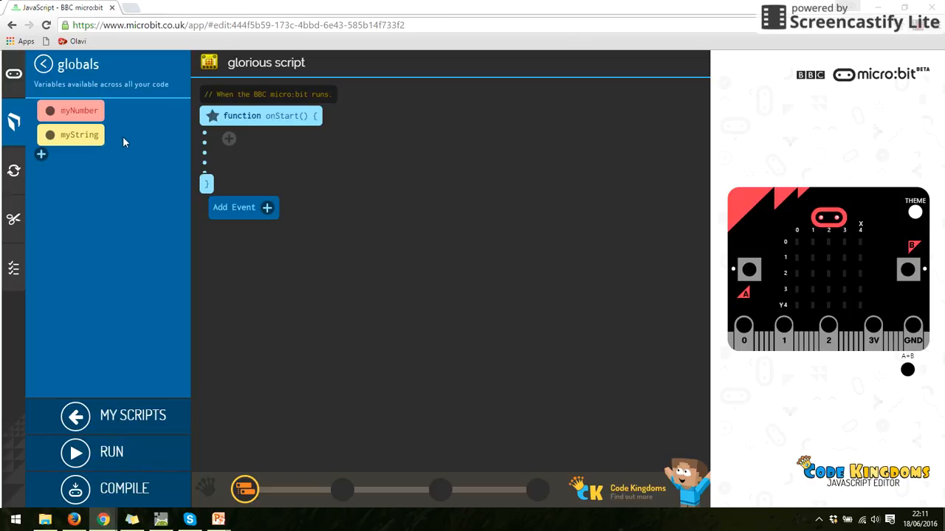
mouse_move(82, 149)
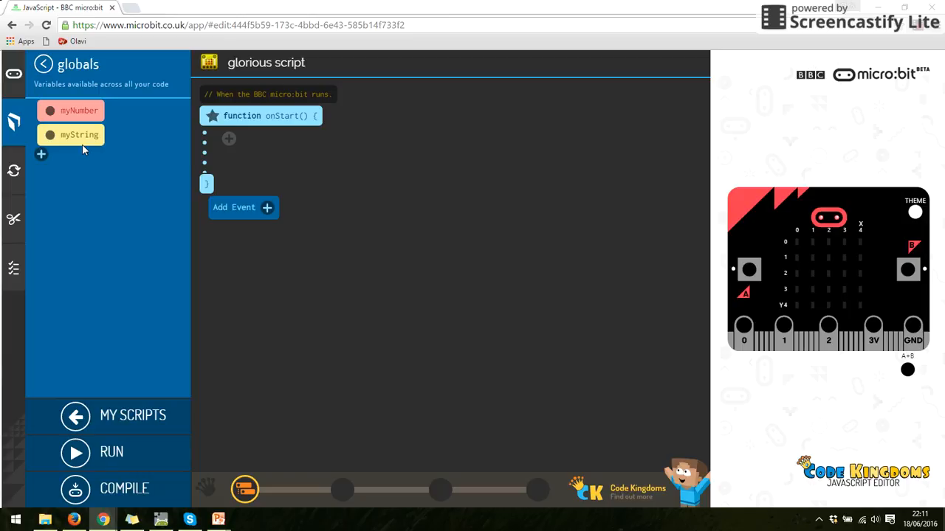
mouse_move(50, 168)
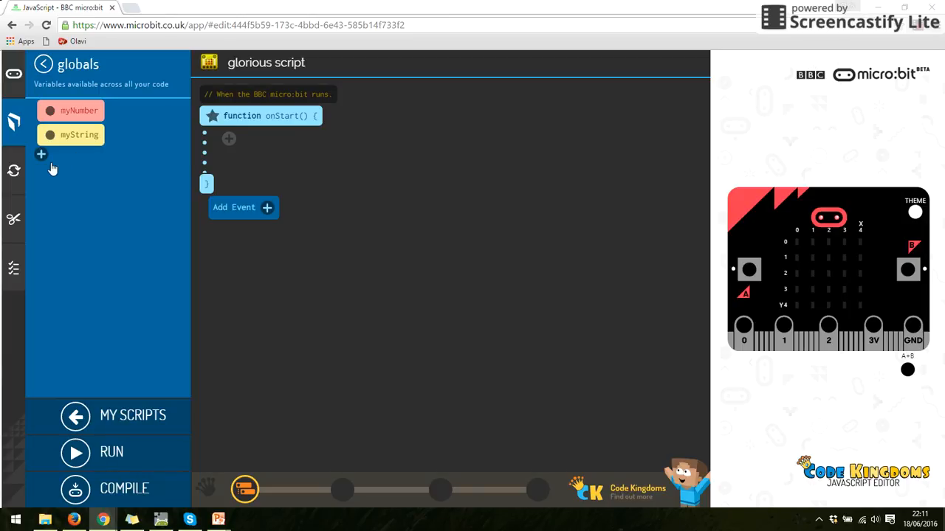
mouse_move(41, 155)
type("name")
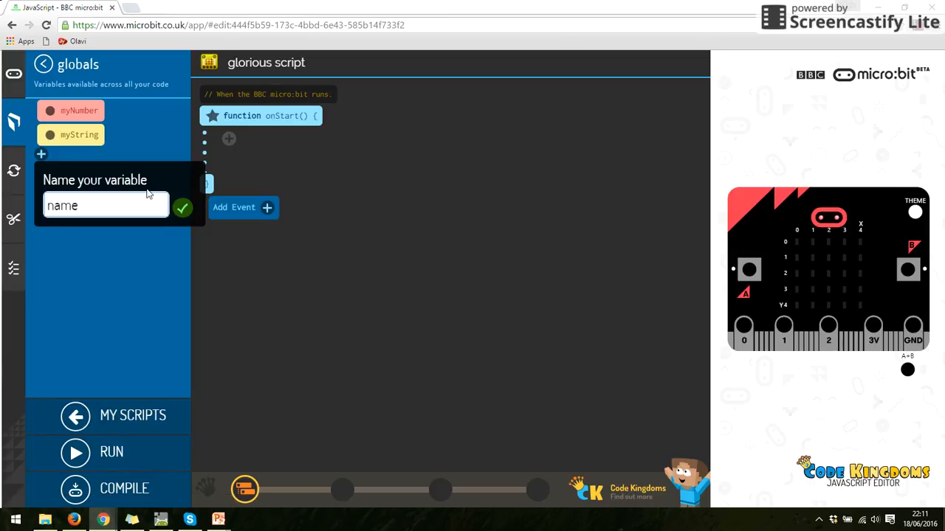
Step: Confirm the new global variable 'name' under myNumber and myString
left_click(183, 207)
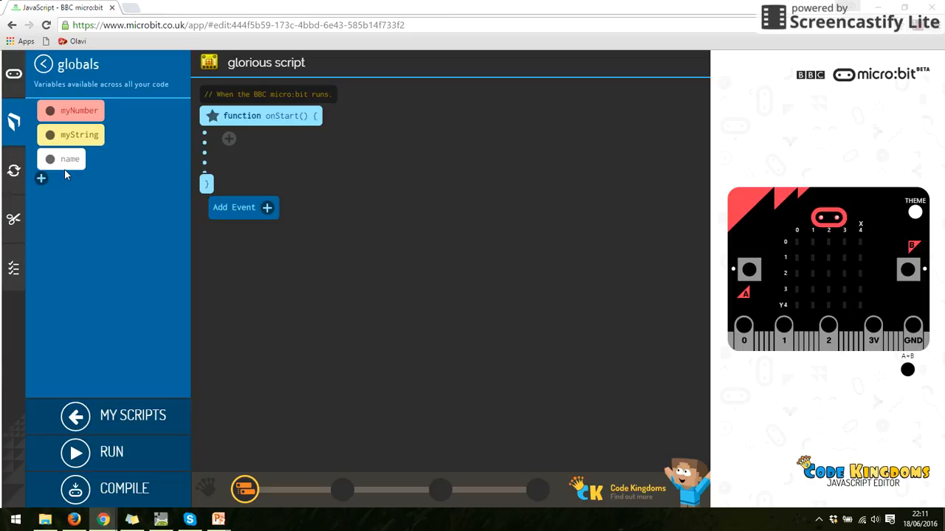
mouse_move(71, 175)
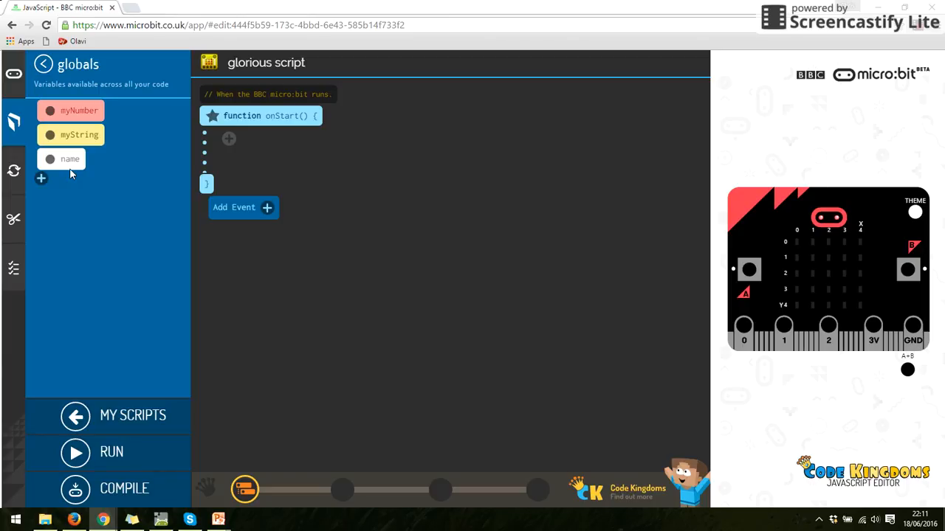
mouse_move(125, 205)
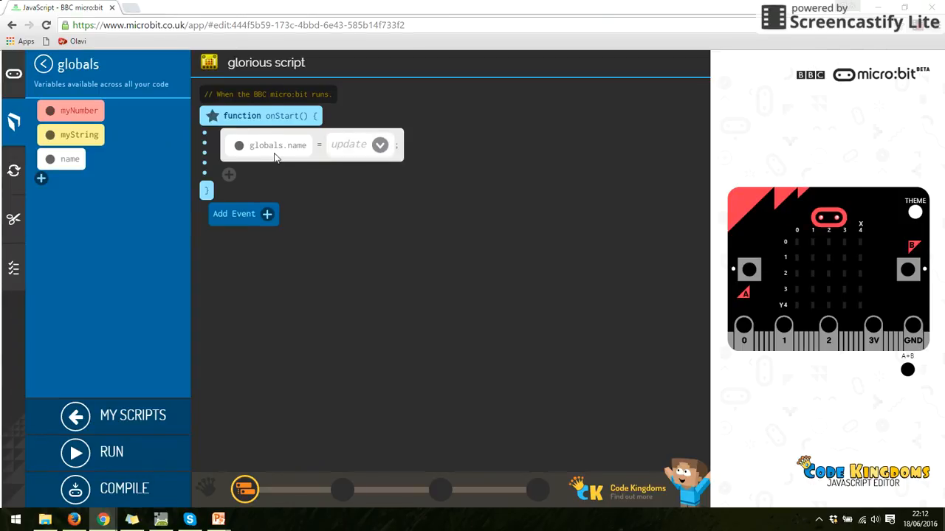
mouse_move(308, 170)
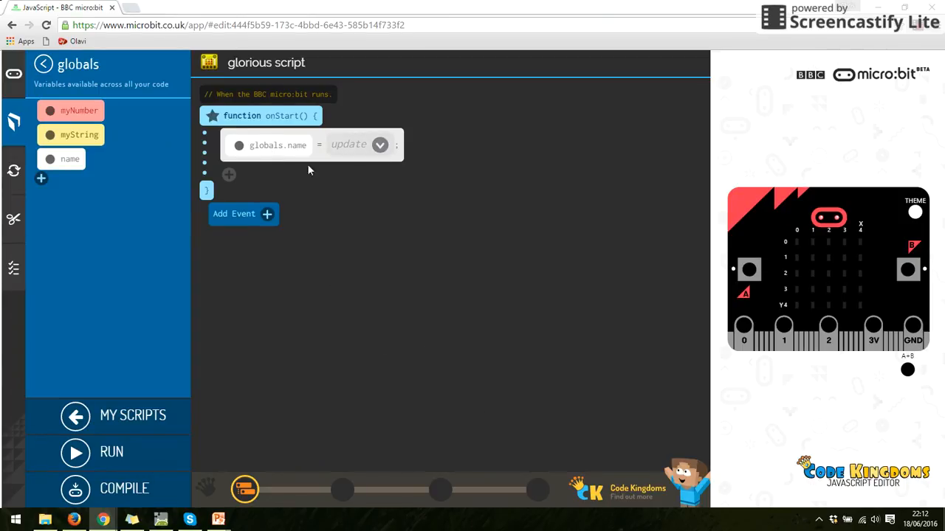
Step: Assign the string "Mr. Harvey" to globals.name in onStart
left_click(379, 145)
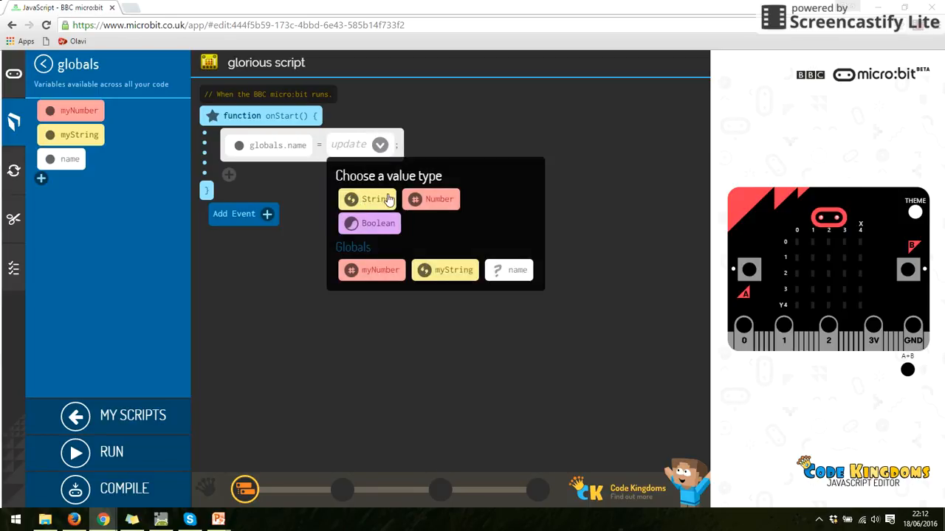
mouse_move(378, 223)
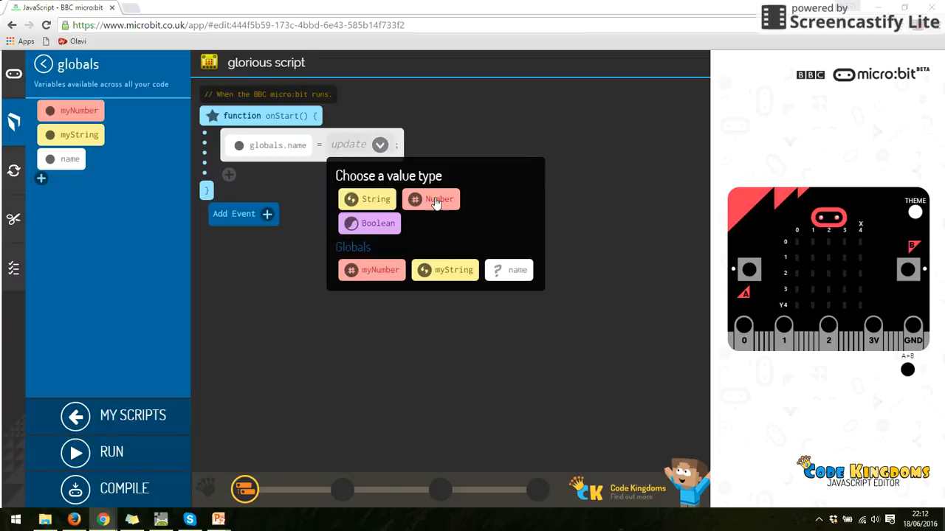
mouse_move(388, 207)
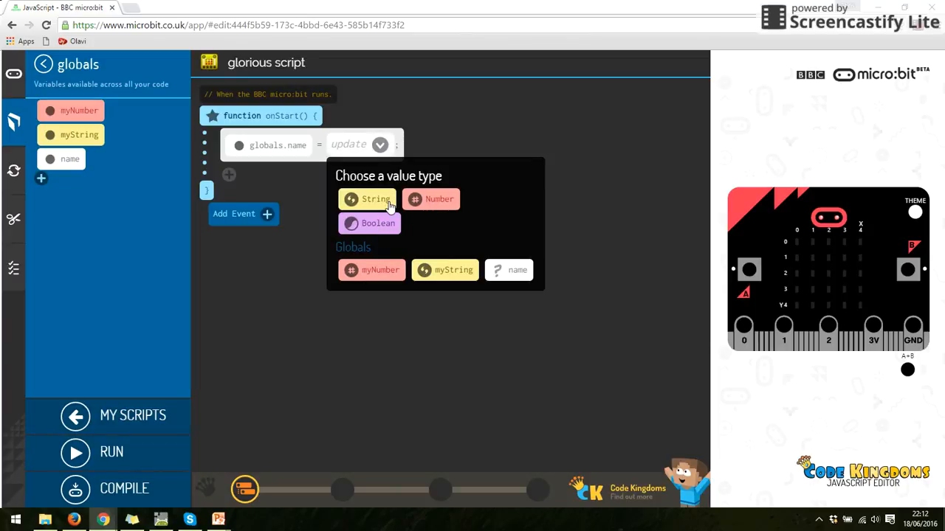
left_click(366, 198)
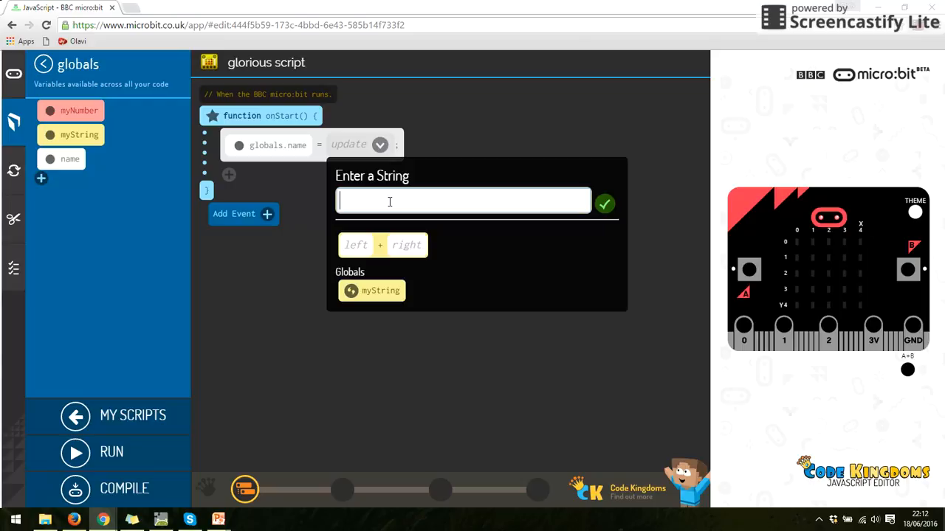
type("Mr. Harvey")
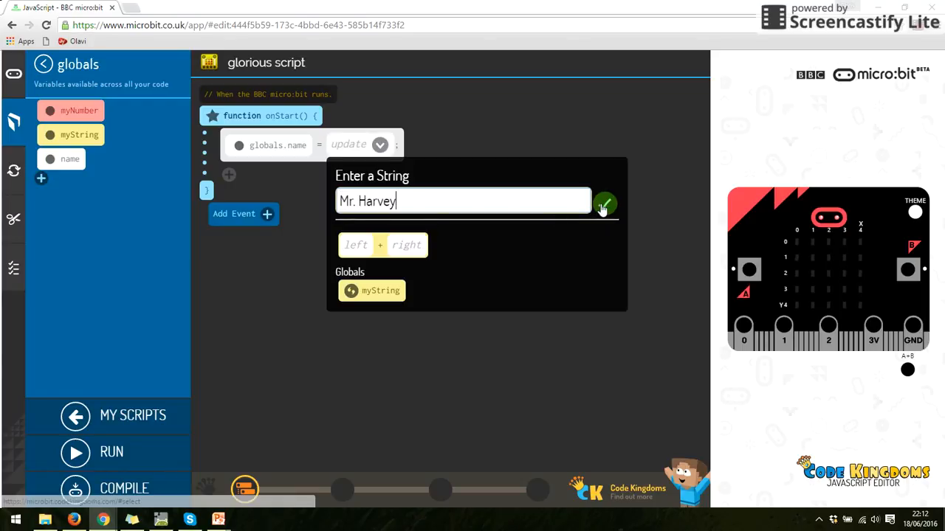
left_click(604, 204)
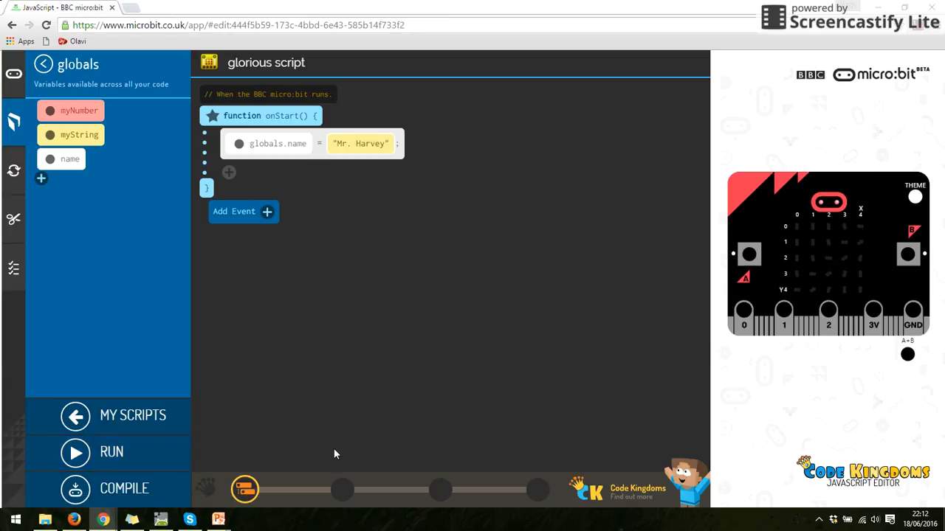
mouse_move(820, 248)
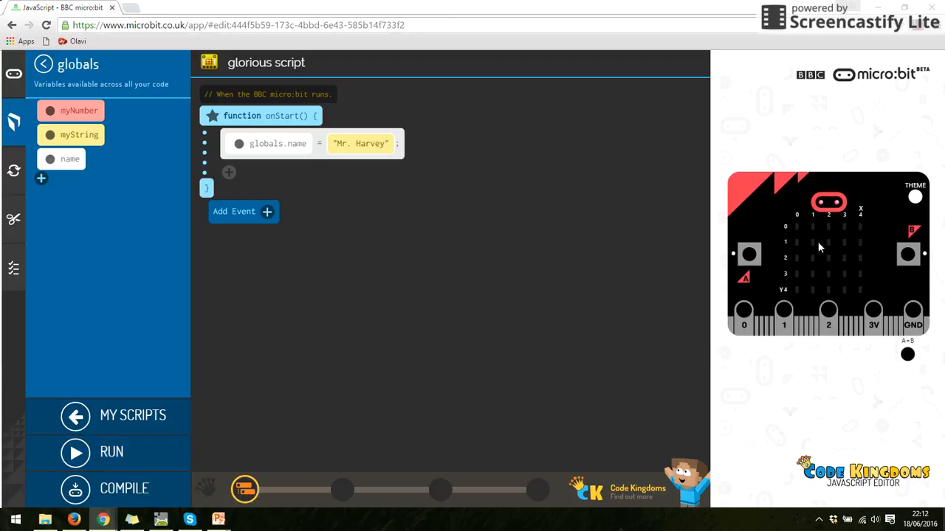
mouse_move(541, 217)
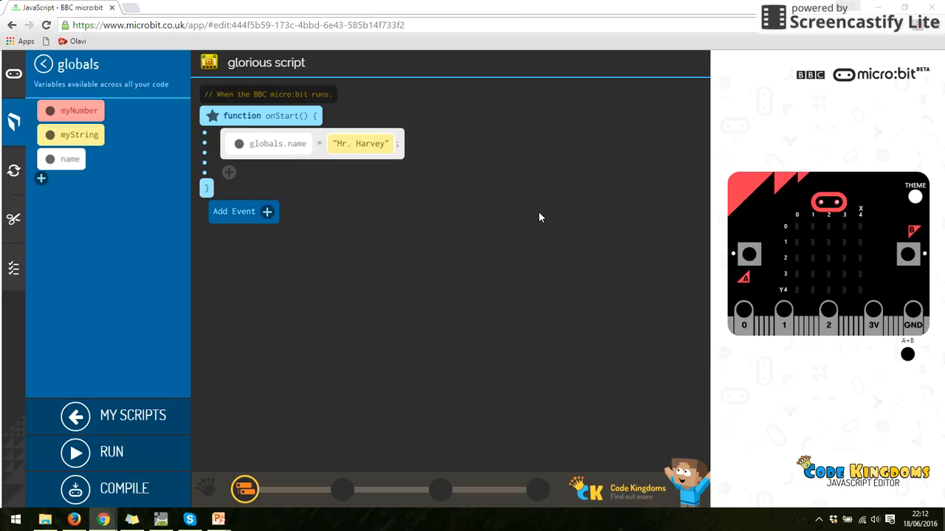
mouse_move(511, 207)
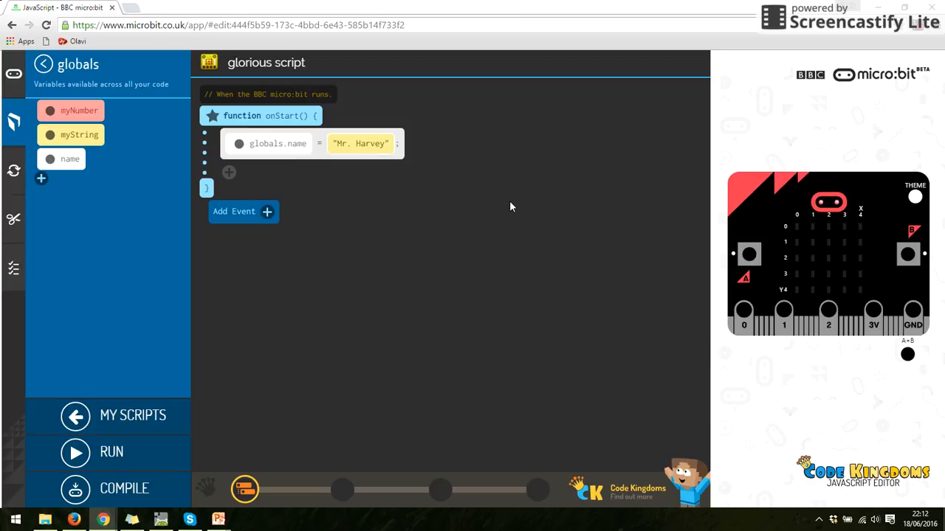
mouse_move(295, 158)
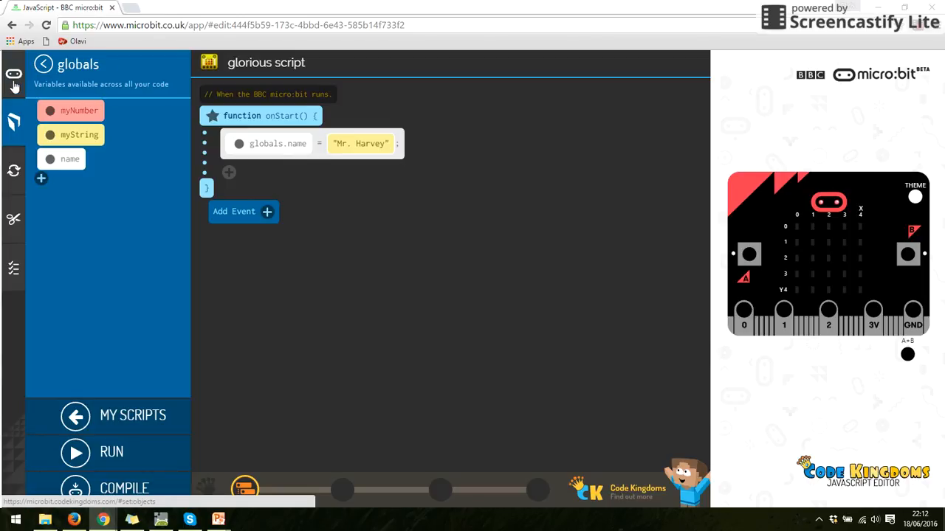
Step: Add microbit.say(globals.name) below the name assignment from the micro:bit Screen actions
left_click(12, 74)
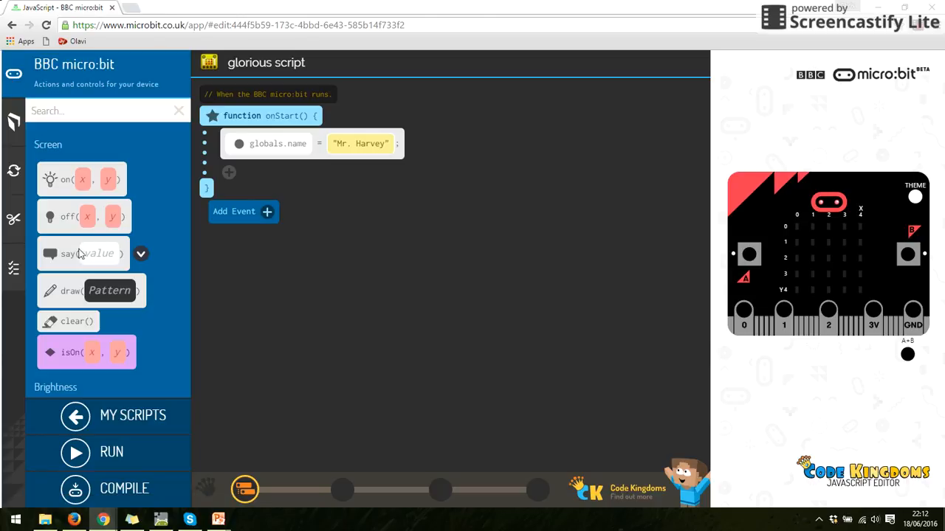
left_click_drag(82, 254, 296, 171)
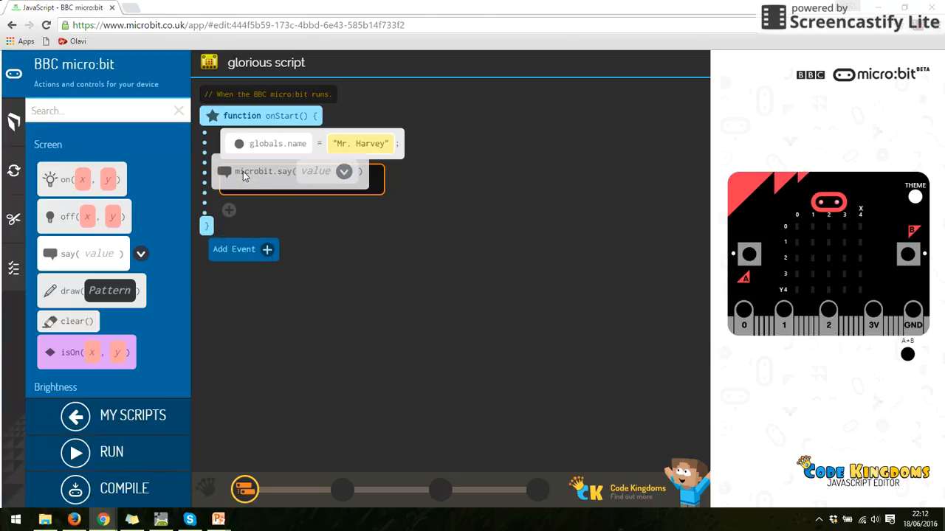
left_click(351, 179)
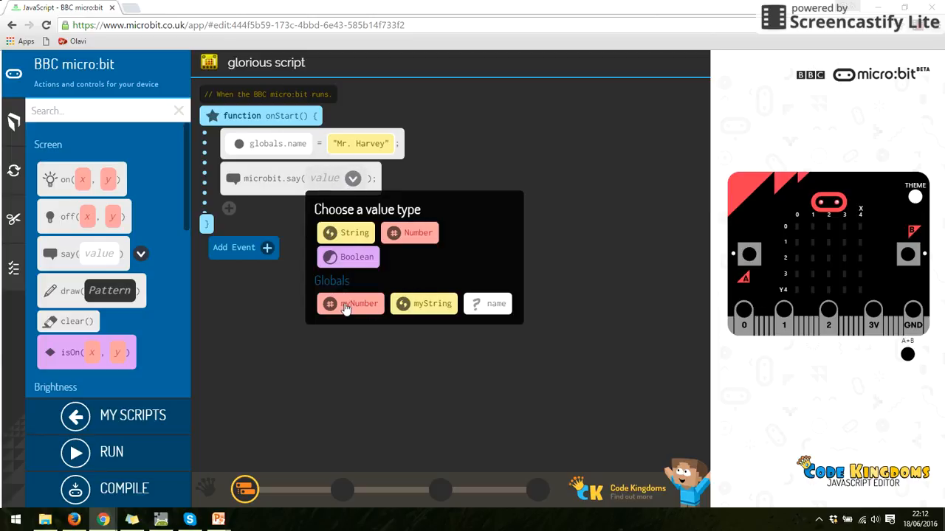
left_click(496, 304)
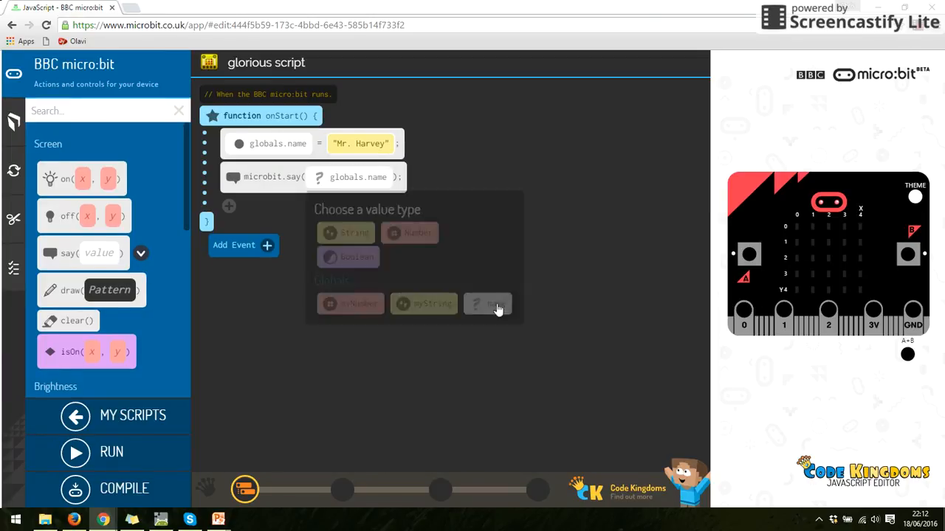
left_click(487, 304)
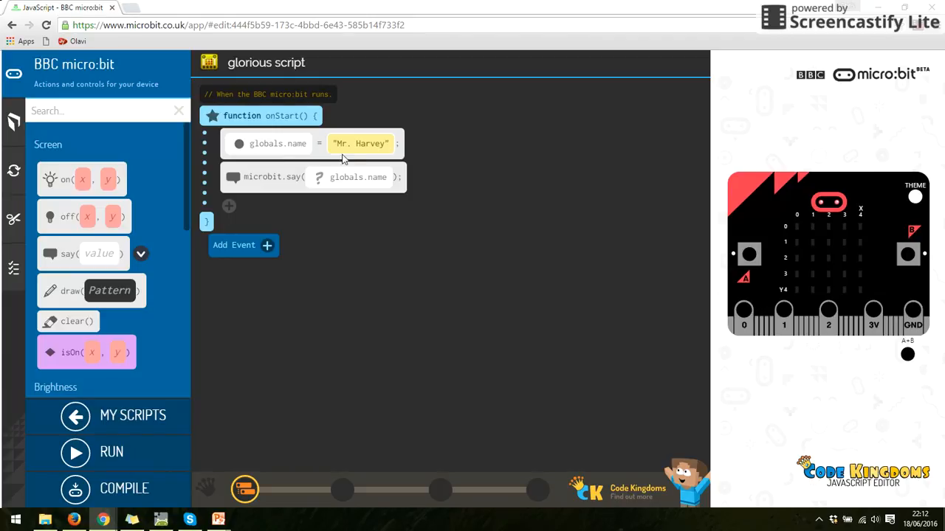
mouse_move(270, 186)
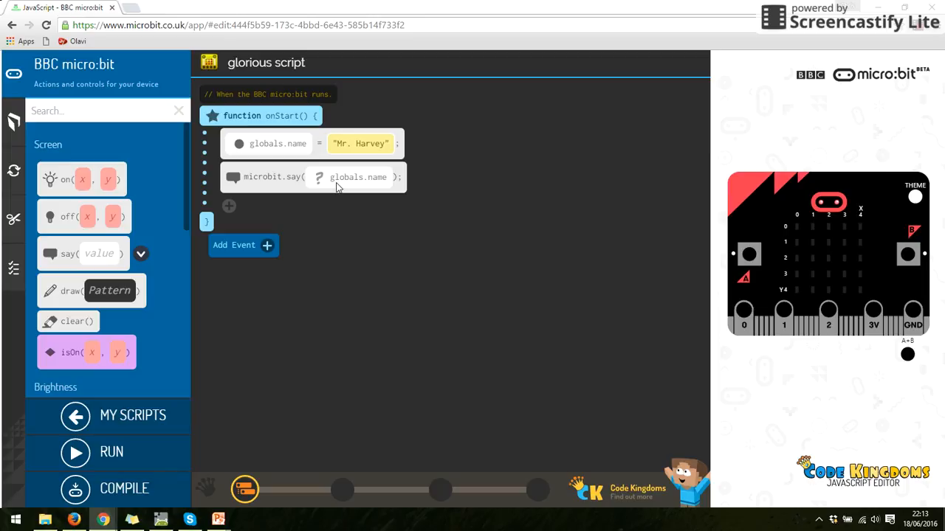
mouse_move(318, 269)
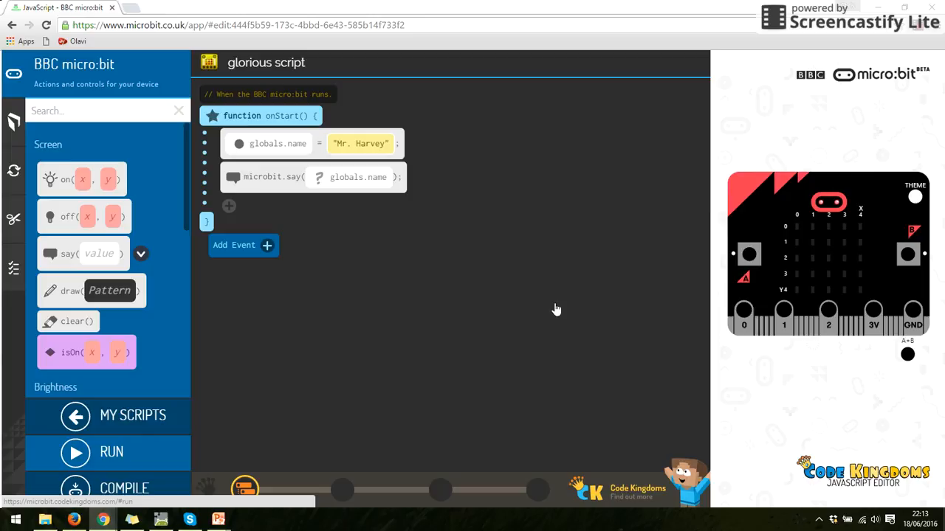
Step: Run the script in the micro:bit simulator so it sets and says the name
left_click(77, 454)
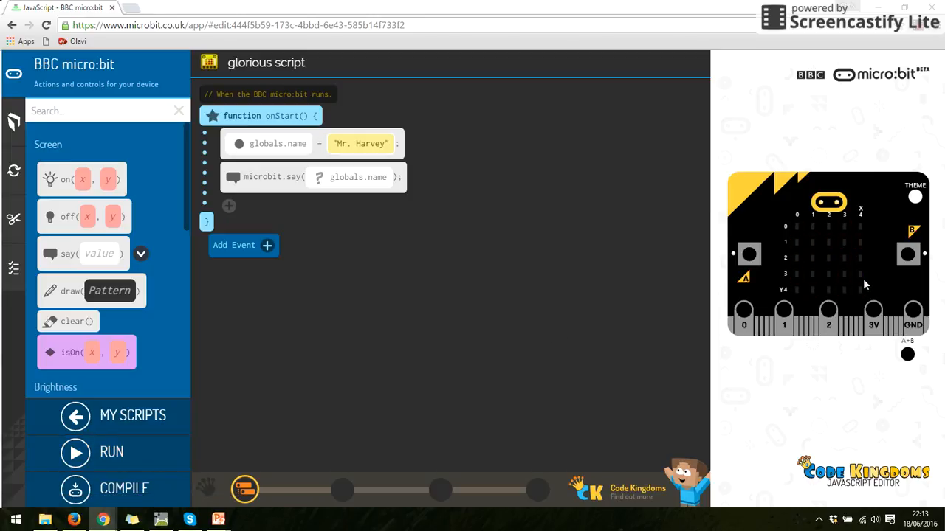
left_click(75, 453)
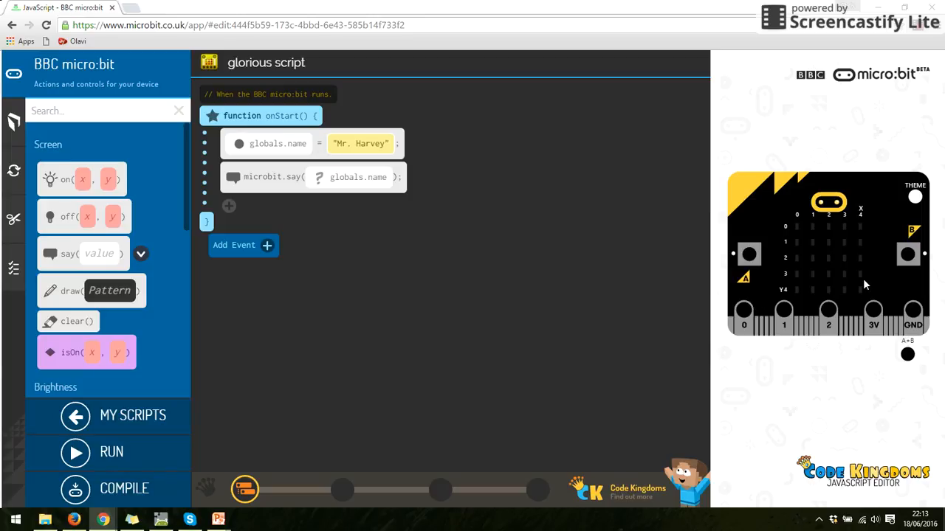
mouse_move(529, 9)
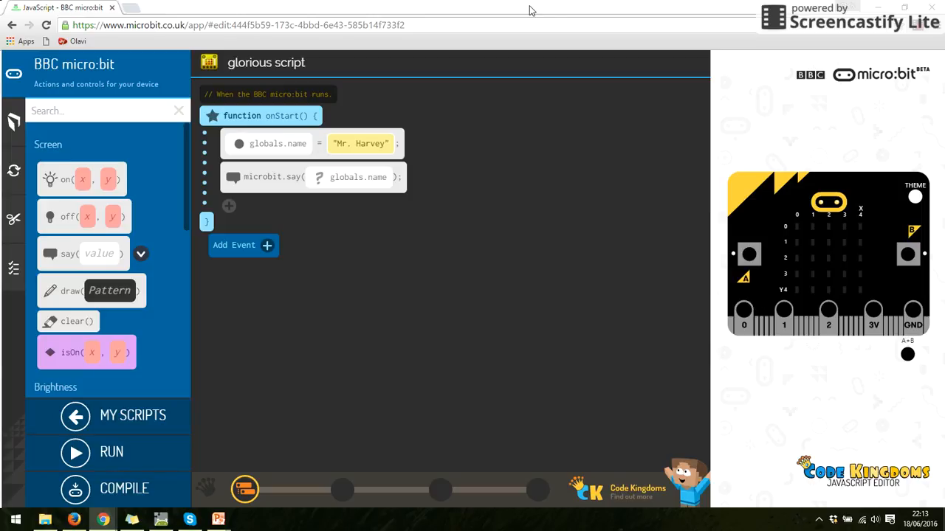
mouse_move(398, 248)
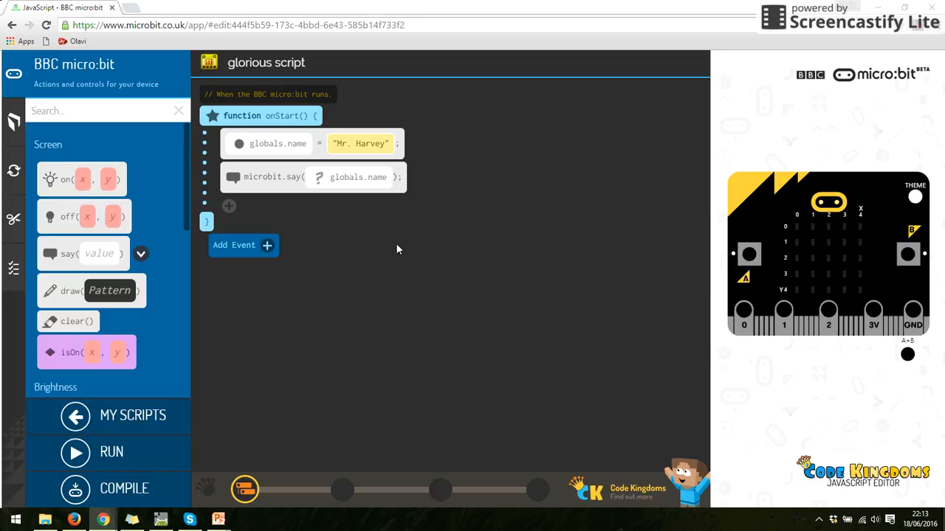
Step: Add a third onStart line setting globals.name to the string "is amazing"
left_click(13, 121)
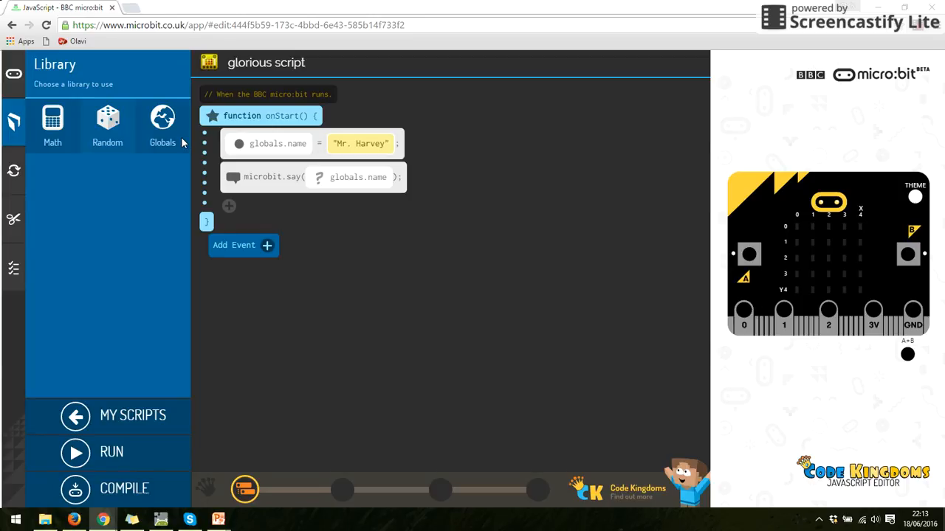
left_click(162, 121)
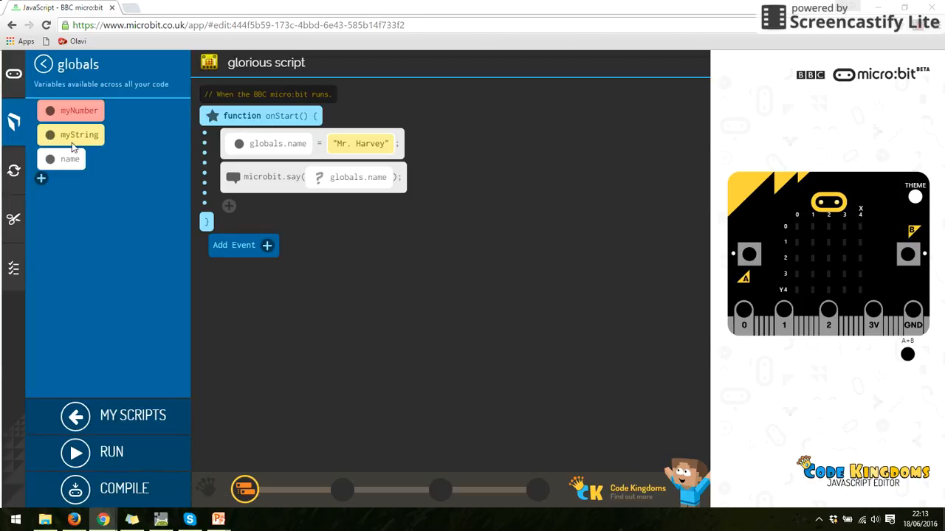
left_click(228, 207)
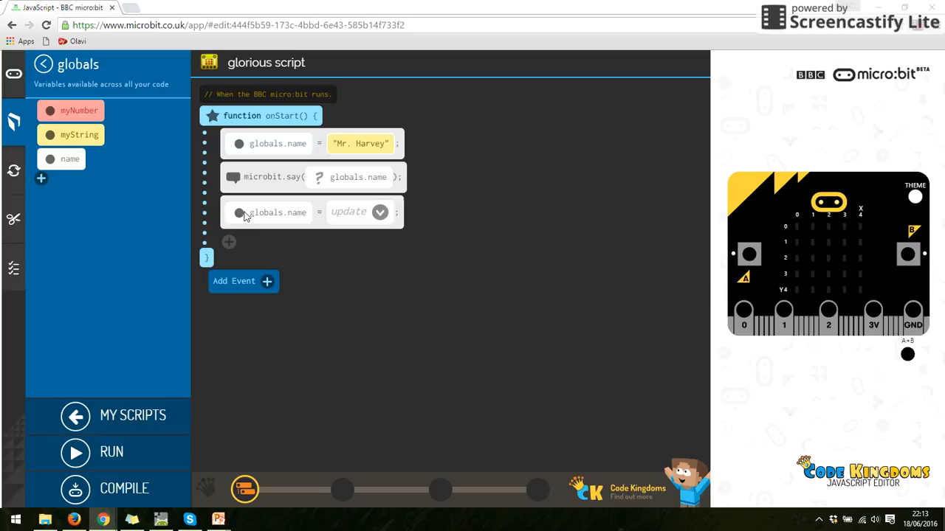
left_click(379, 213)
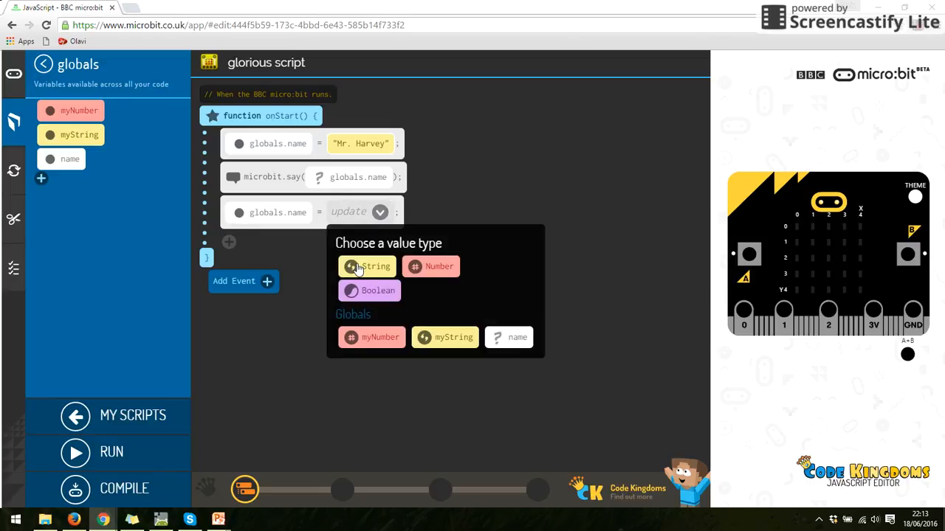
left_click(366, 265)
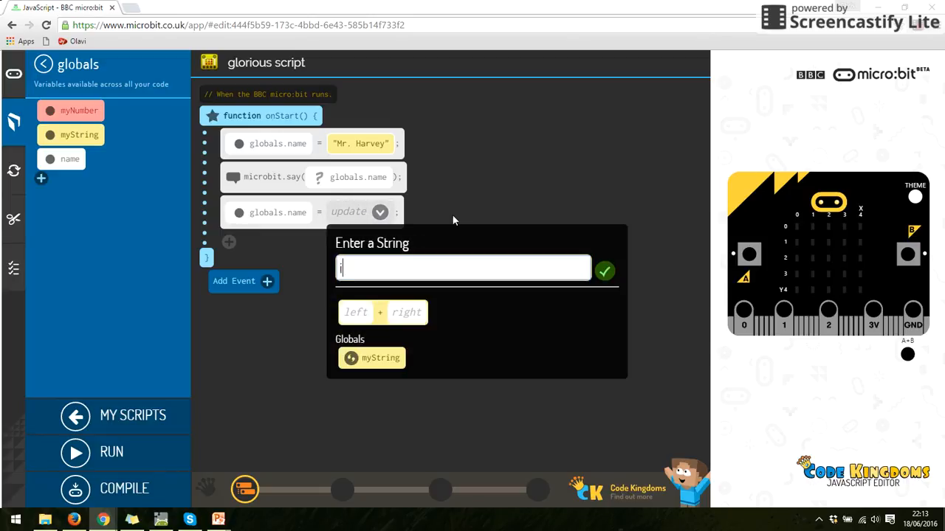
type("is amazing")
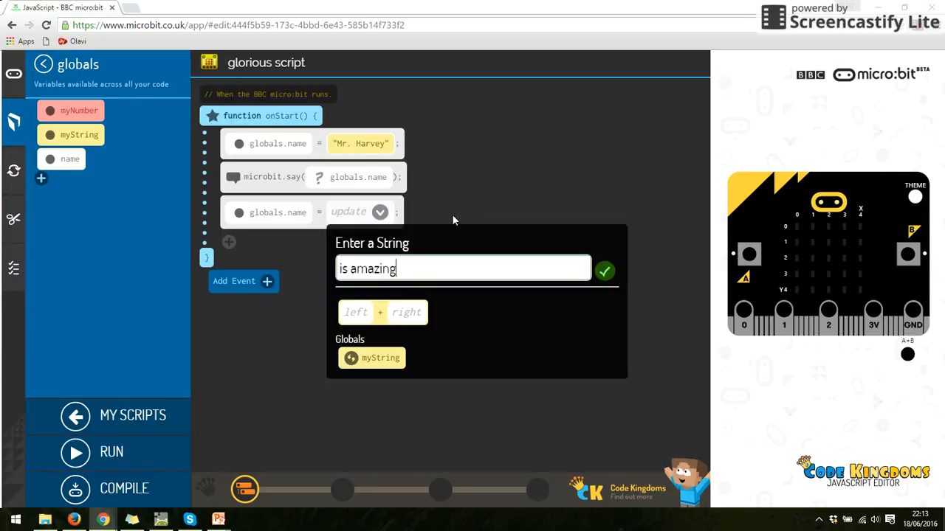
left_click(604, 271)
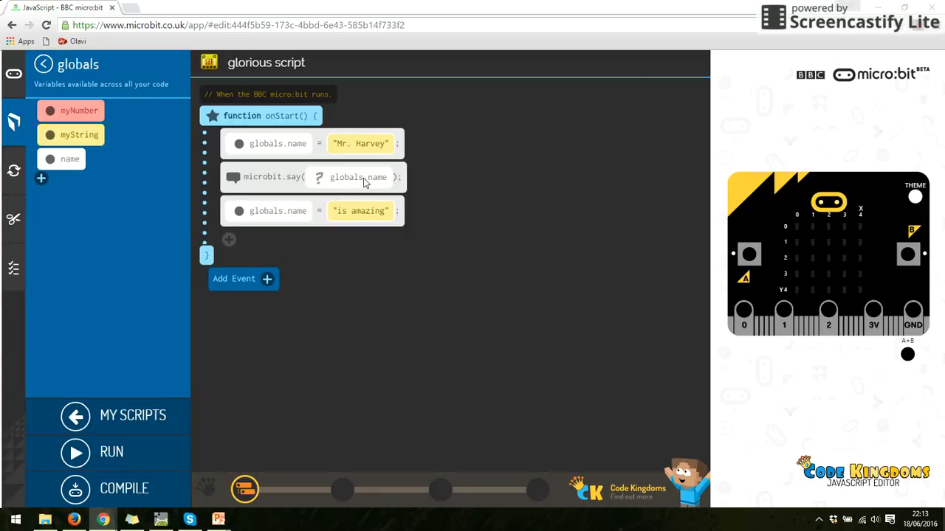
mouse_move(285, 179)
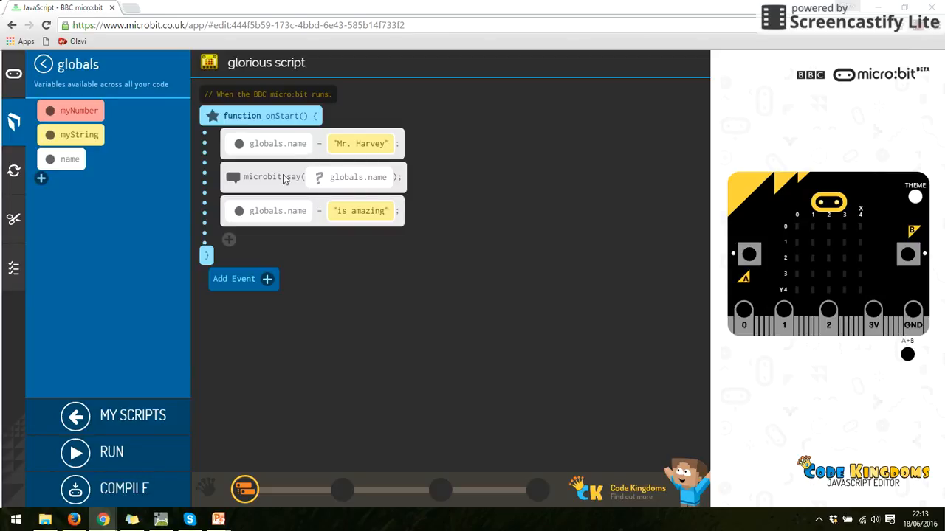
mouse_move(381, 214)
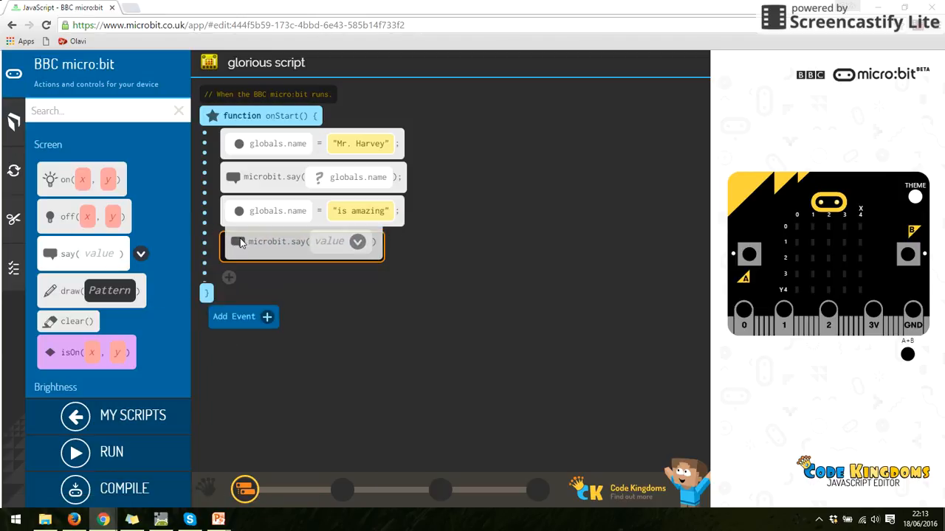
Step: Make the new say line show globals.name instead of myString
left_click(352, 245)
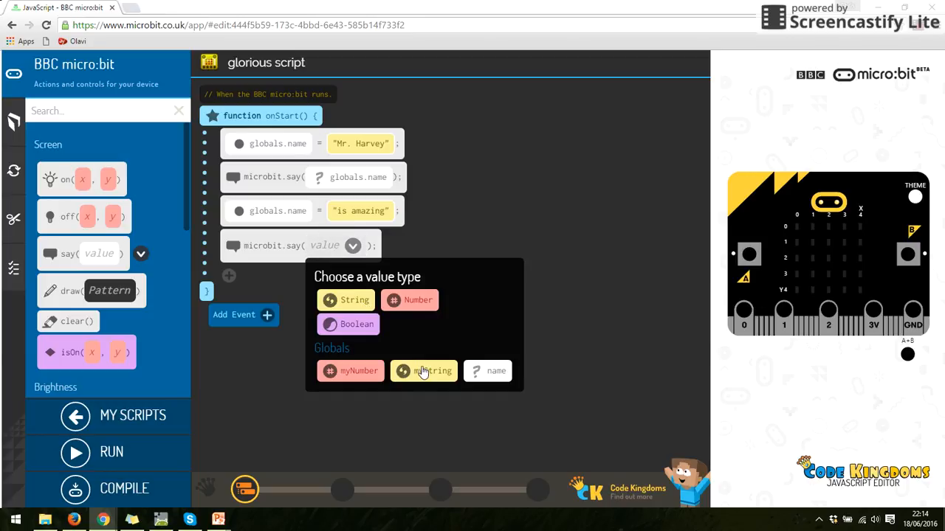
left_click(423, 372)
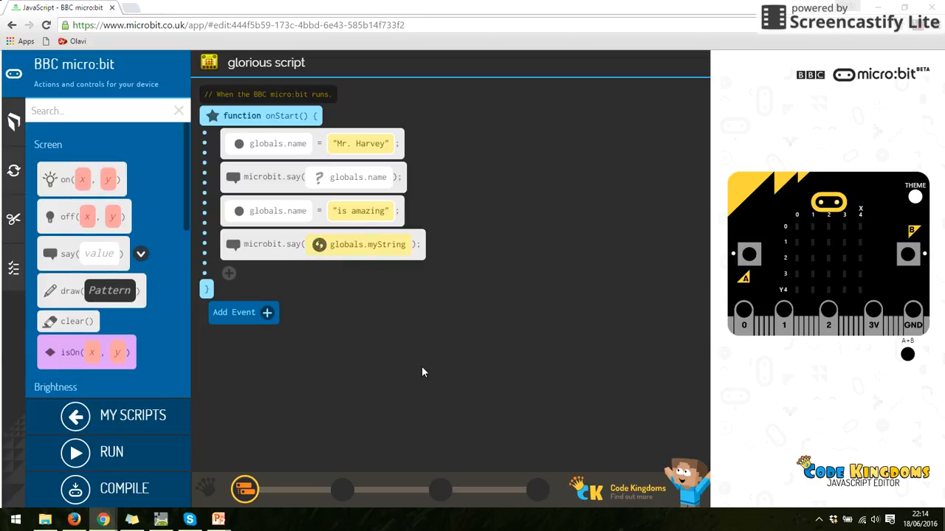
mouse_move(391, 262)
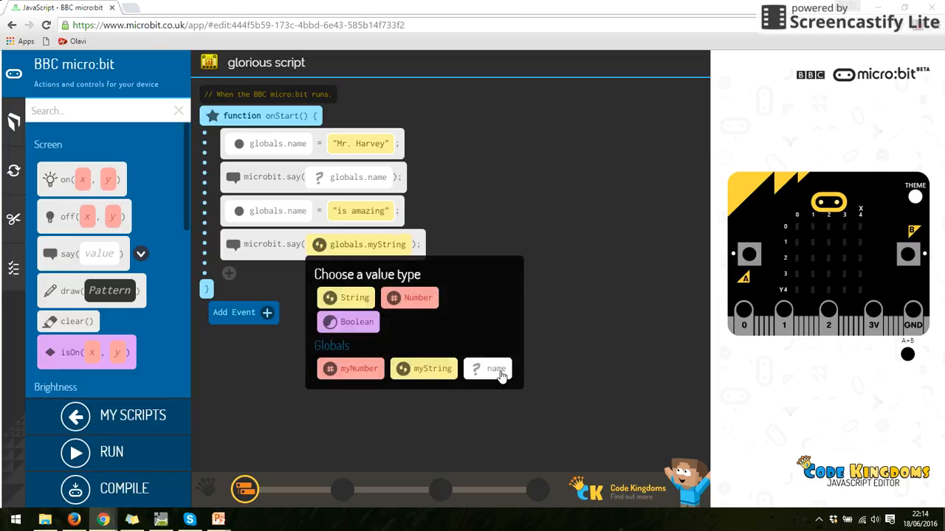
left_click(496, 370)
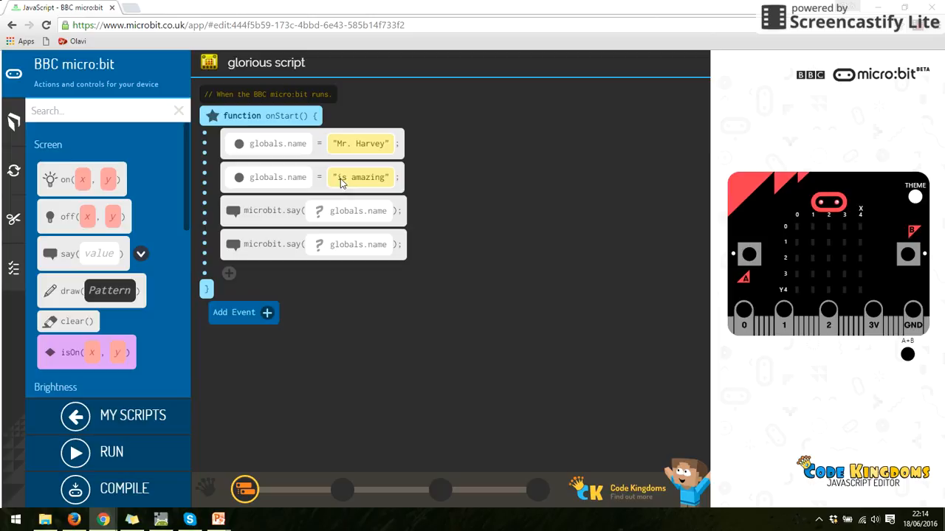
mouse_move(323, 183)
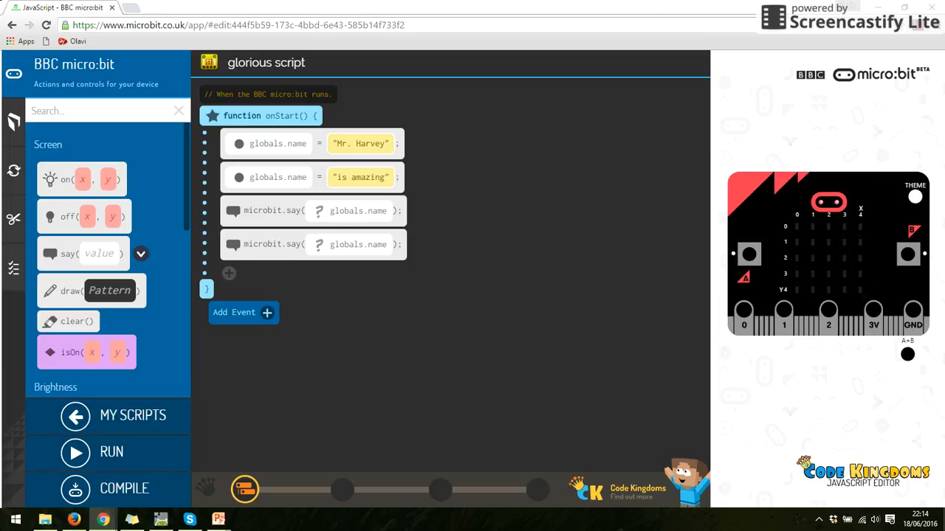
Step: Run the reordered script (two name assignments, then two say lines) in the simulator
left_click(74, 452)
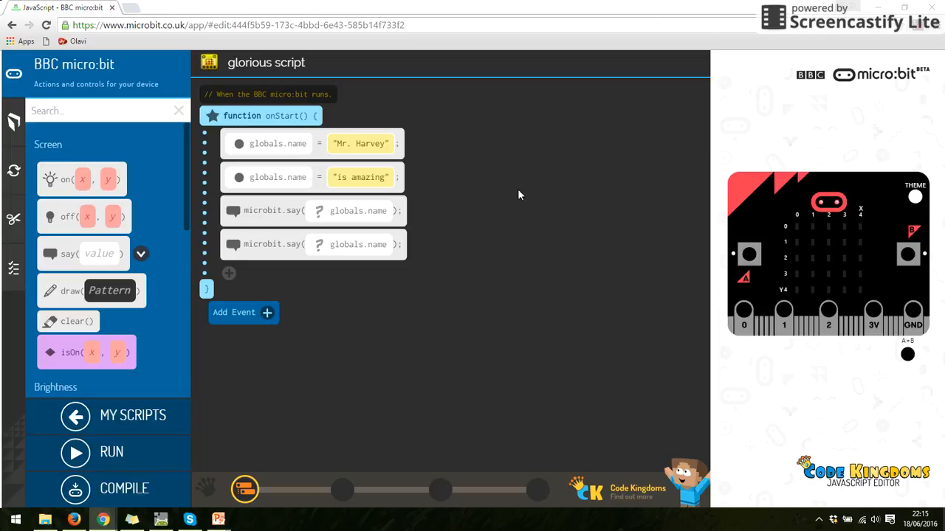
mouse_move(286, 147)
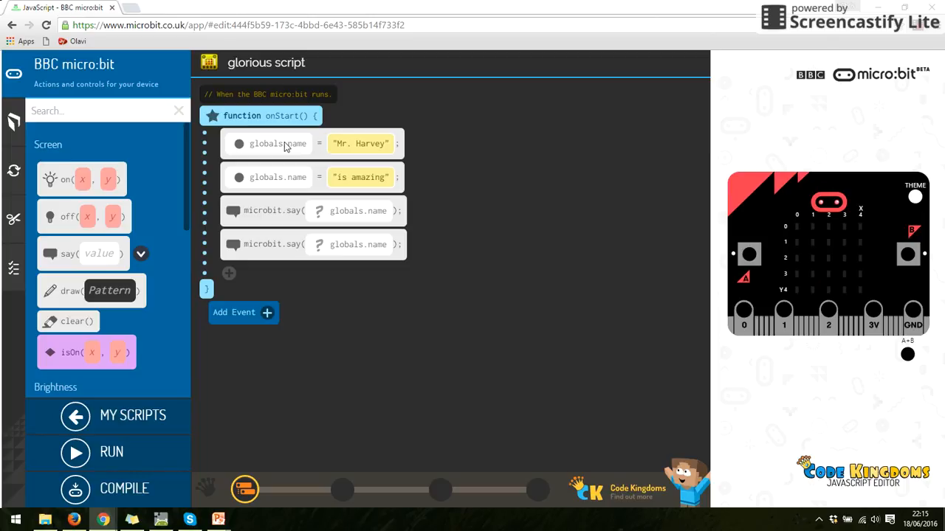
Step: Delete the old onStart blocks and return to the Globals library
left_click(283, 143)
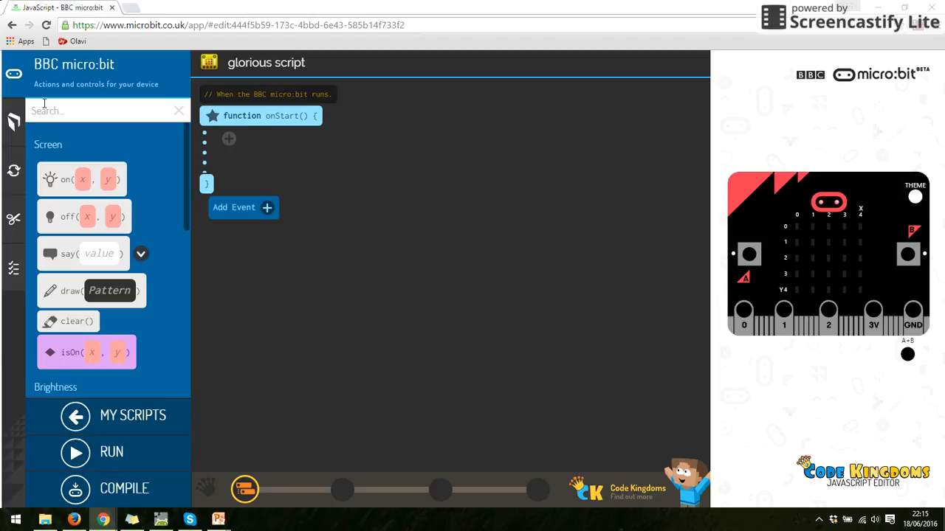
left_click(14, 121)
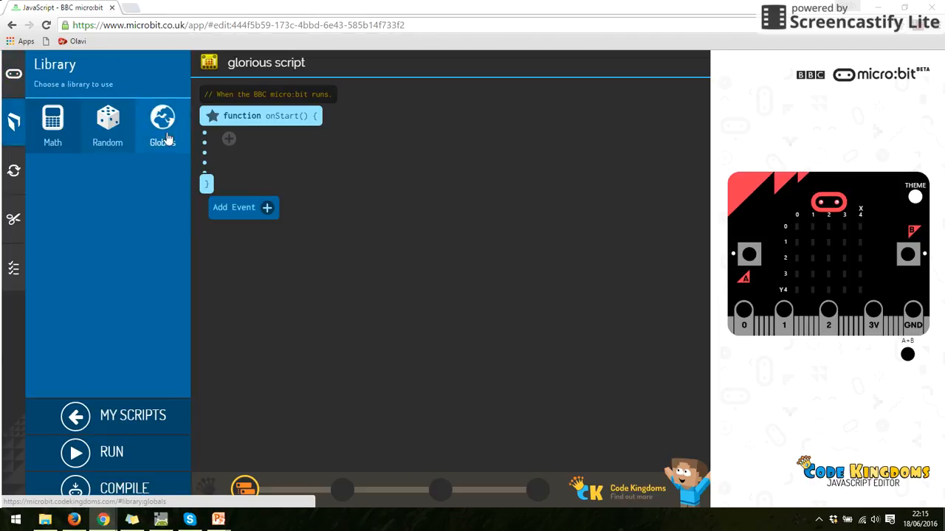
left_click(163, 118)
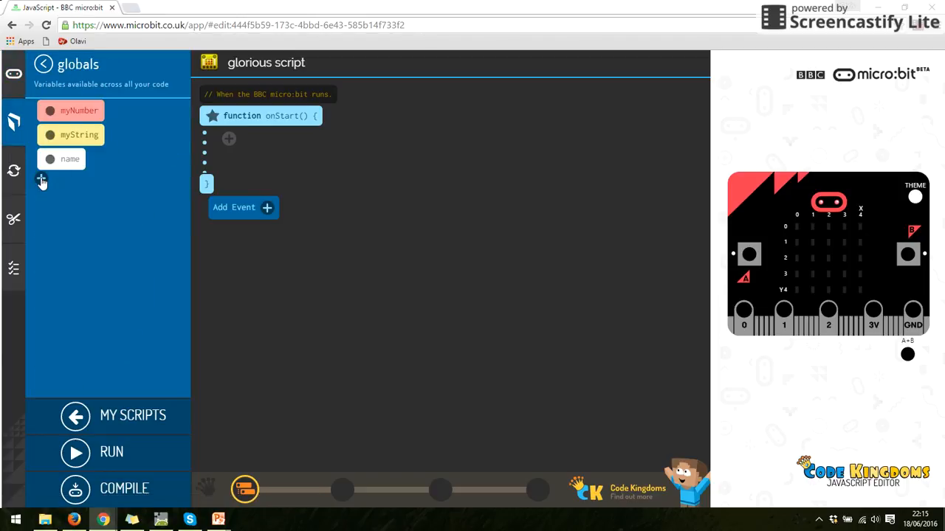
Step: Create three new global variables num1, num2 and num3
left_click(42, 177)
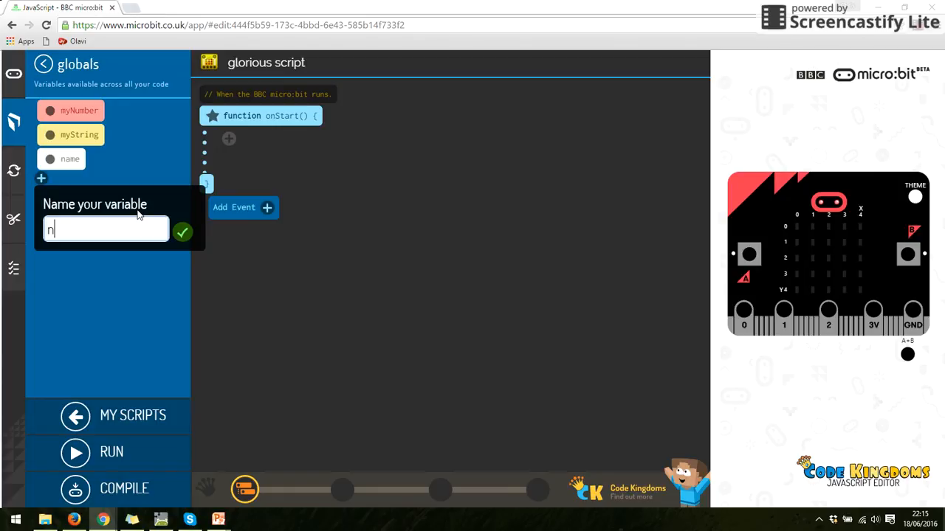
type("um")
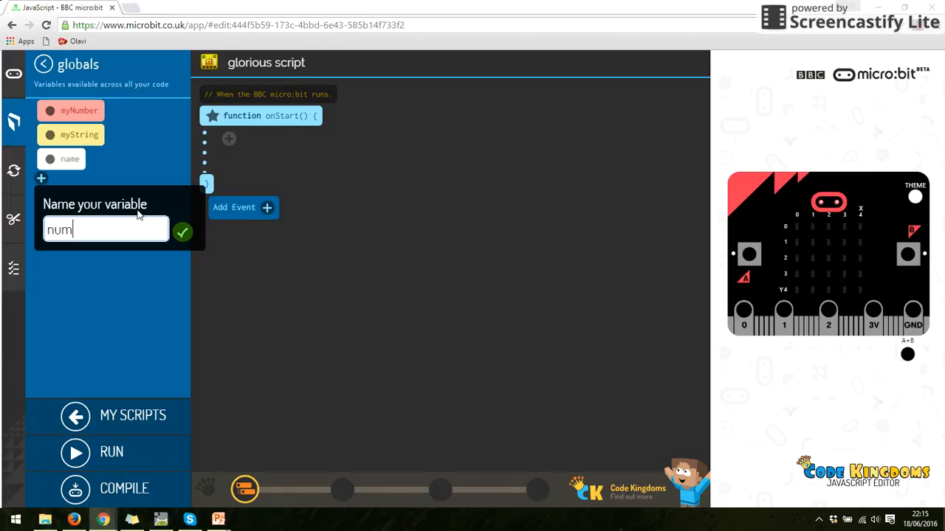
left_click(183, 232)
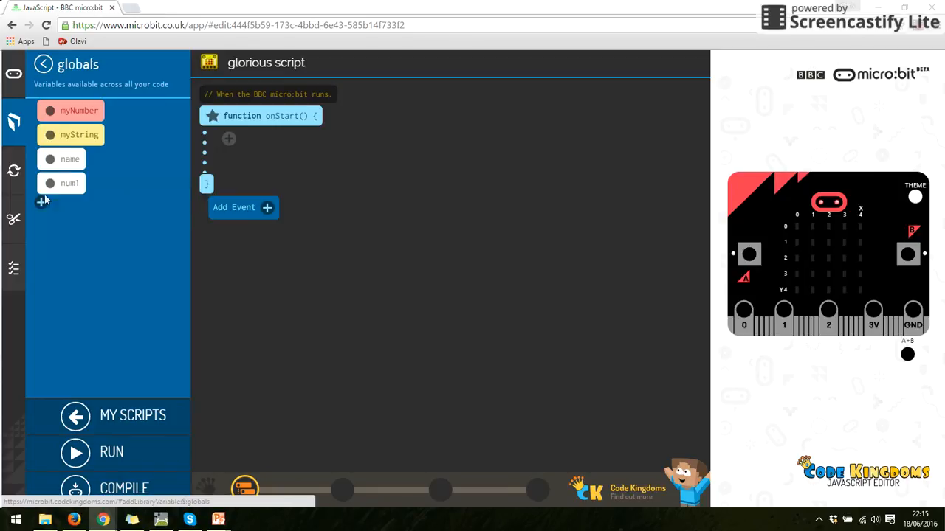
left_click(41, 202)
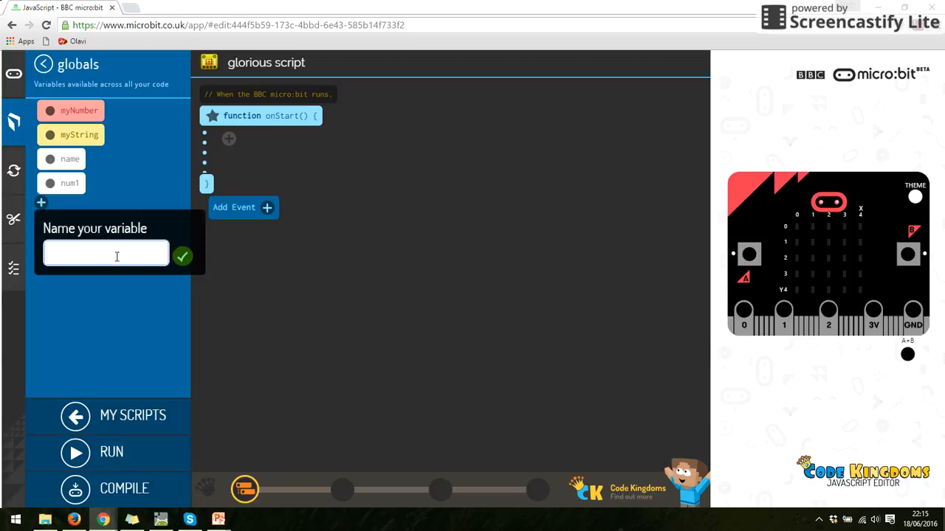
type("num2")
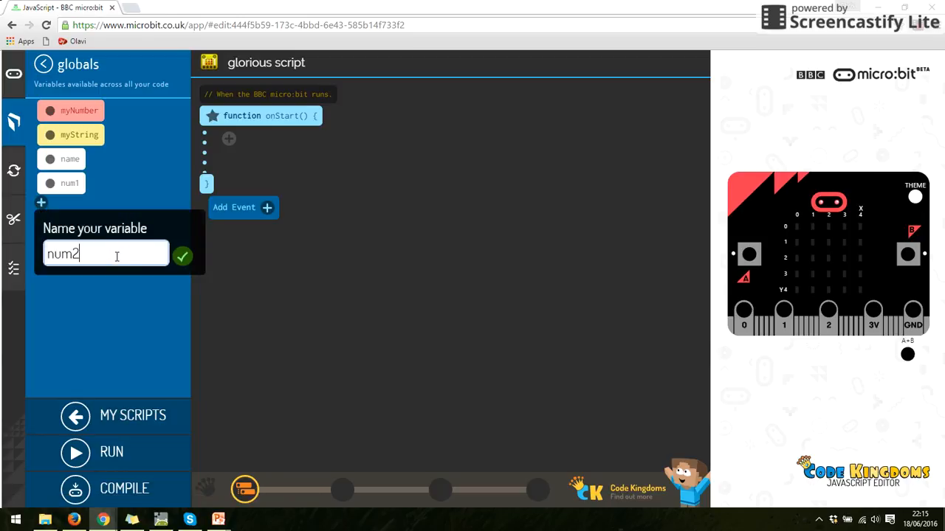
left_click(183, 256)
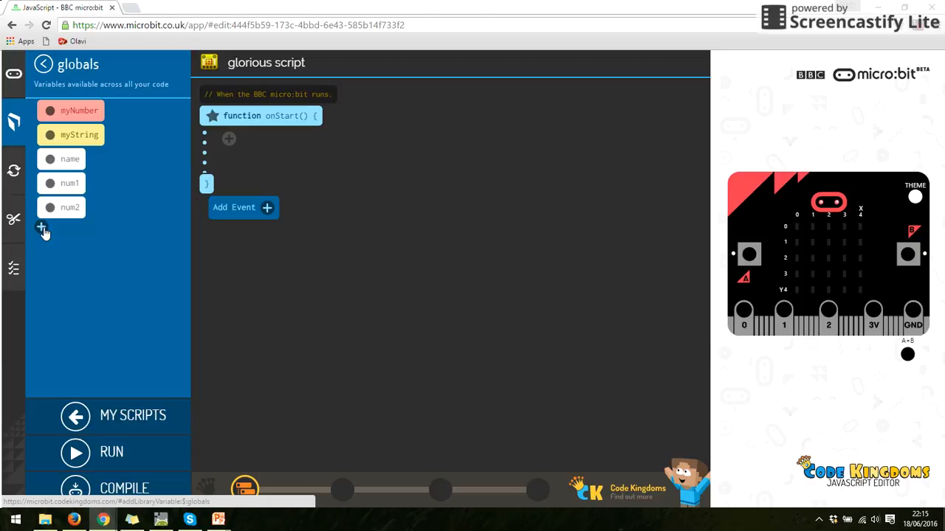
left_click(42, 227)
type("num3")
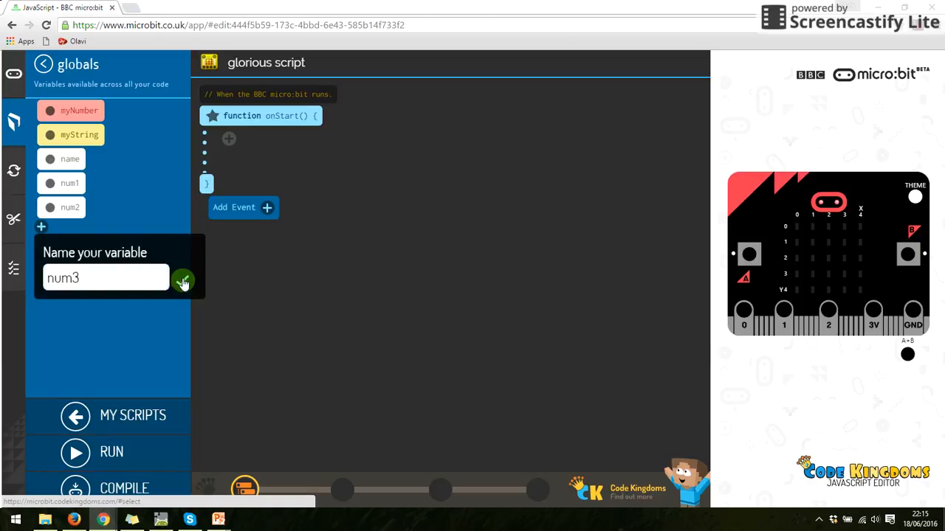
left_click(183, 280)
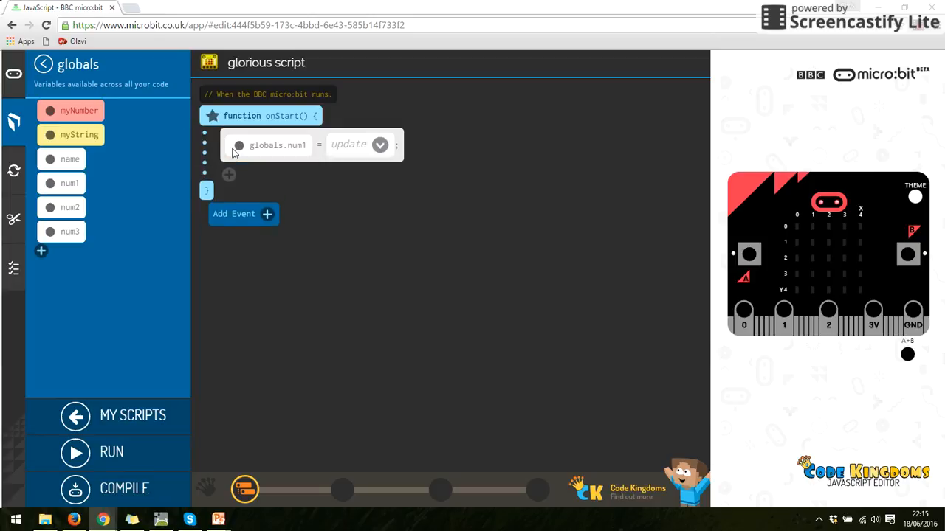
Step: Set globals.num1 to the number 2 and globals.num2 to 5 in onStart
left_click(380, 144)
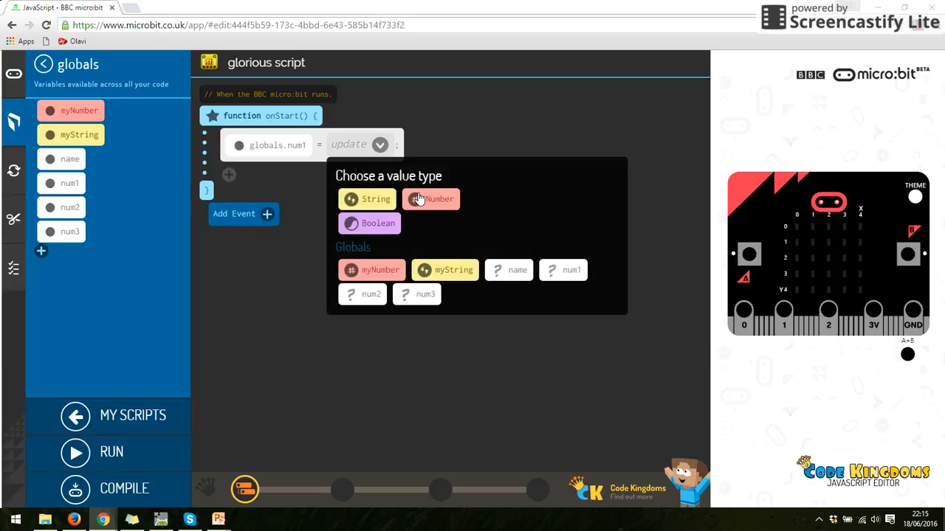
left_click(431, 198)
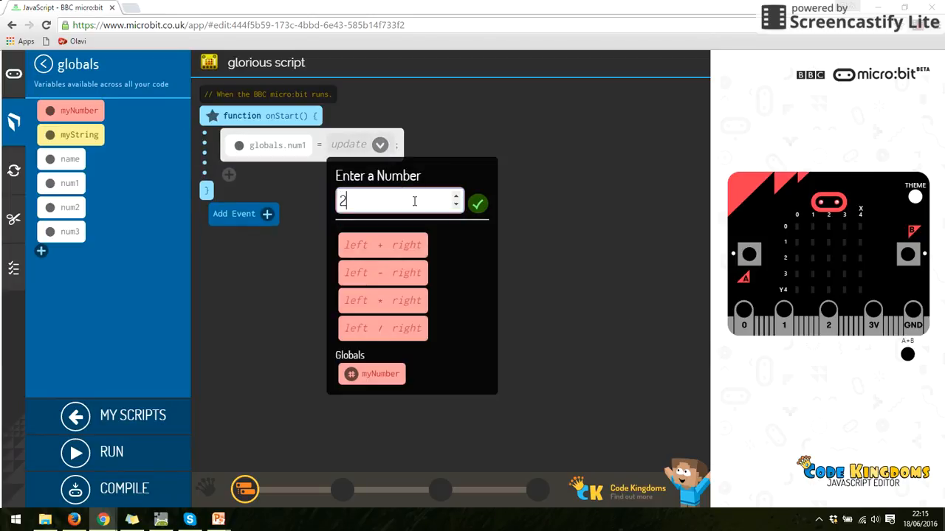
left_click(477, 204)
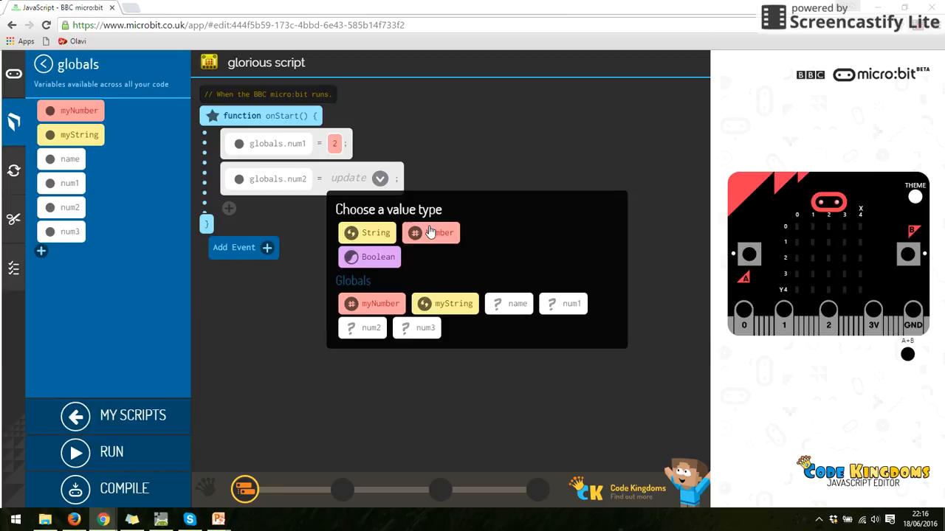
left_click(431, 233)
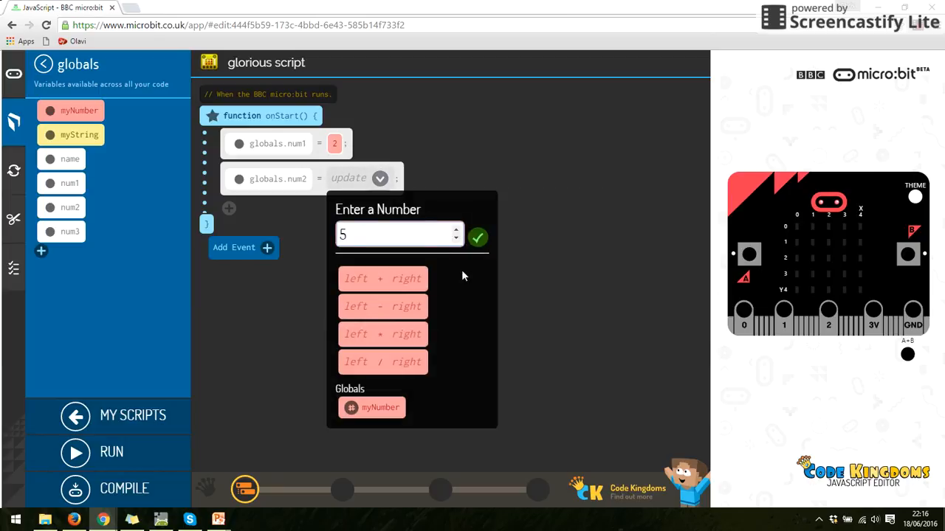
left_click(478, 236)
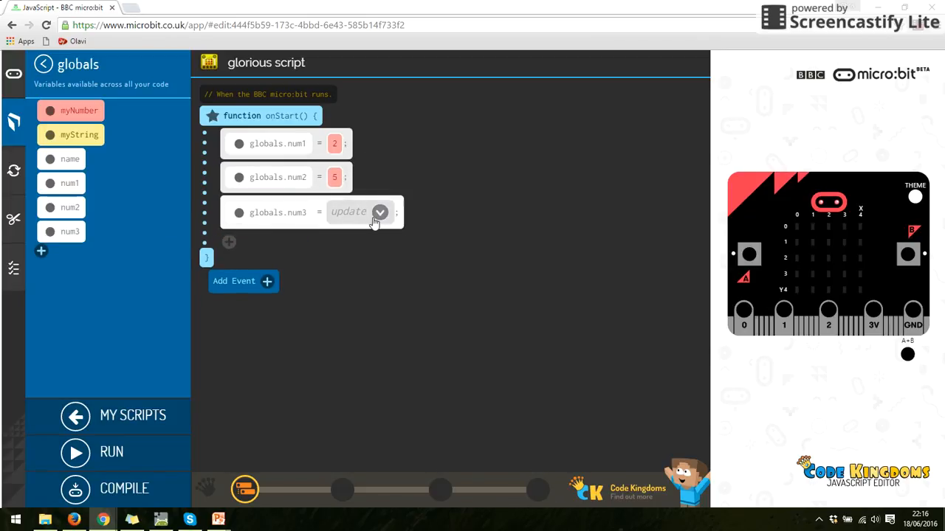
Step: Set globals.num3 to the sum globals.num1 + globals.num2 using the Number left + right option
left_click(379, 212)
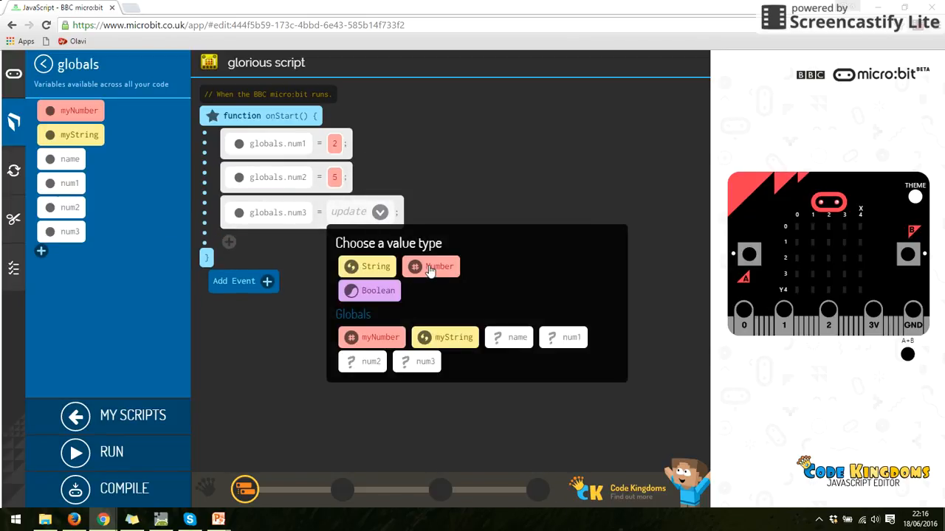
left_click(431, 265)
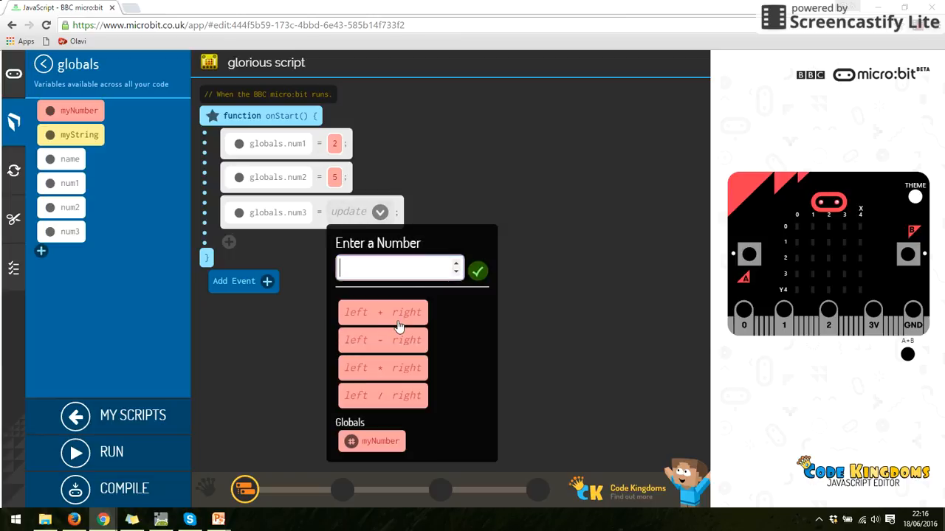
mouse_move(397, 375)
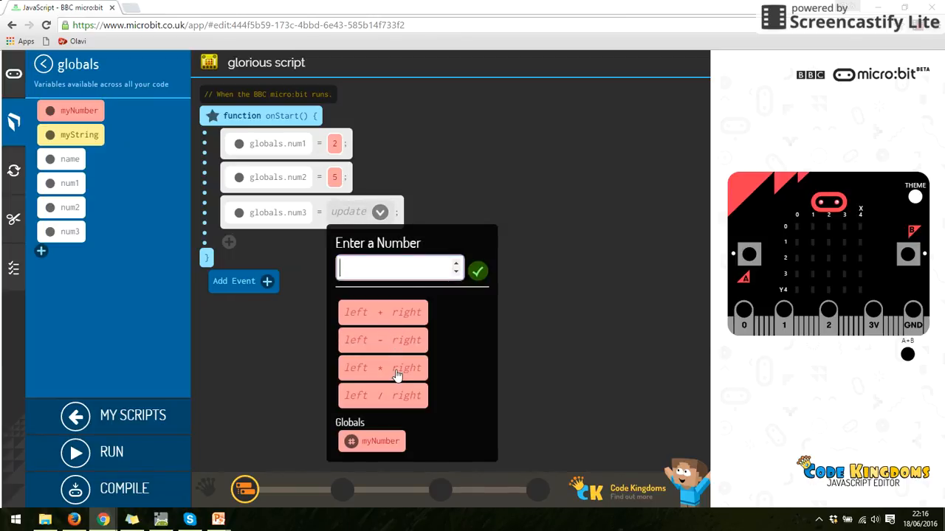
mouse_move(390, 315)
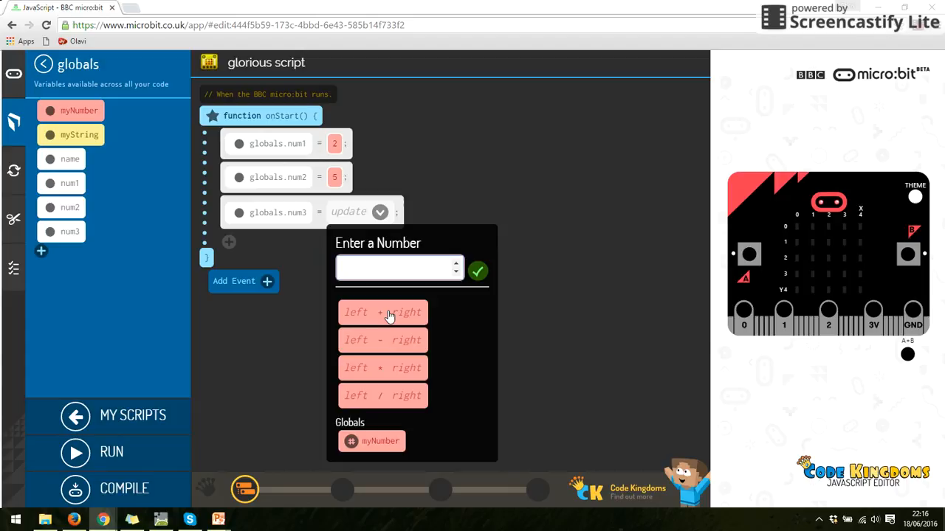
left_click(382, 313)
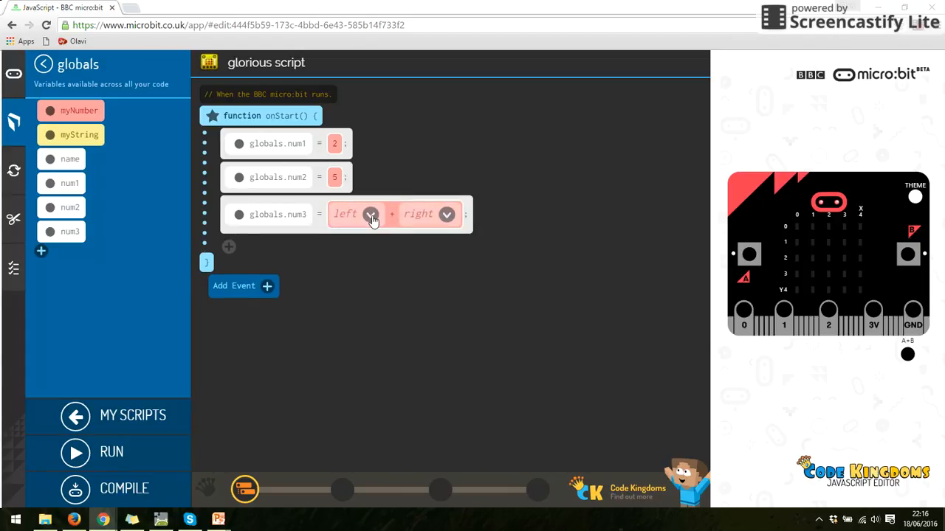
left_click(371, 214)
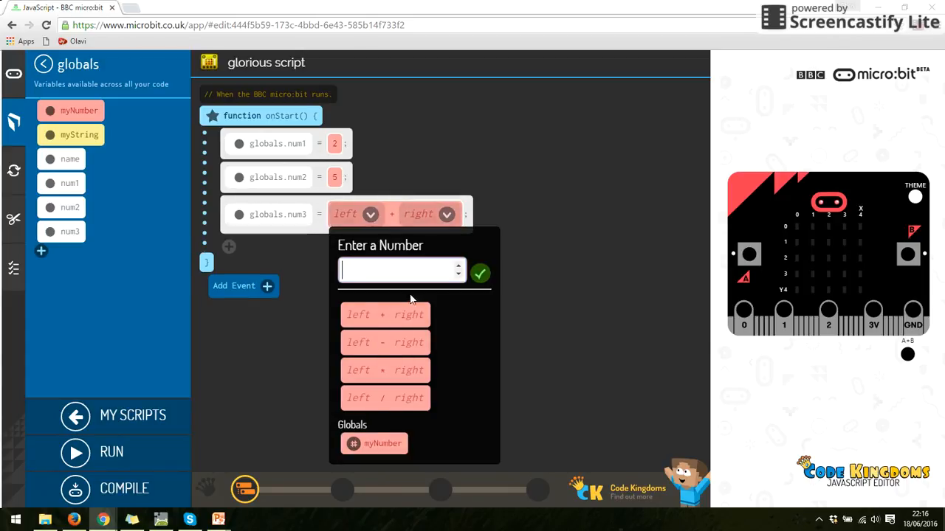
mouse_move(399, 430)
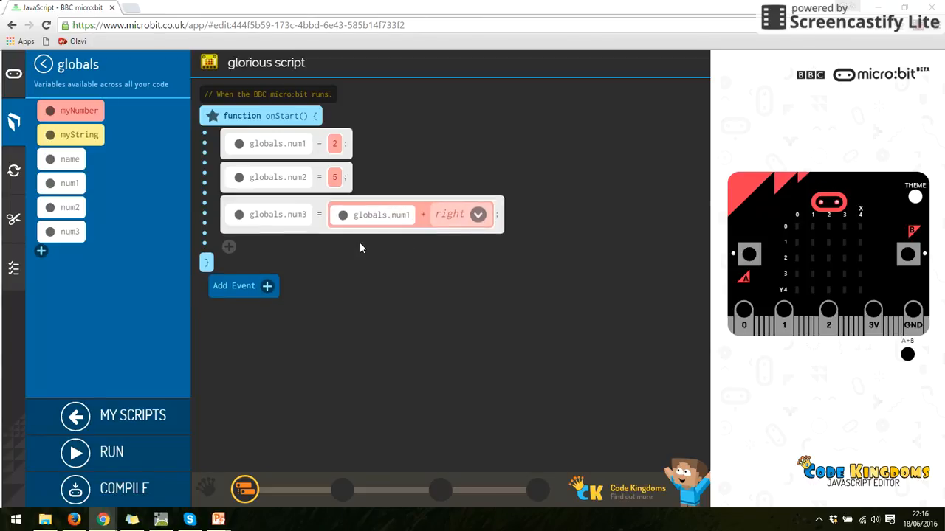
left_click(477, 214)
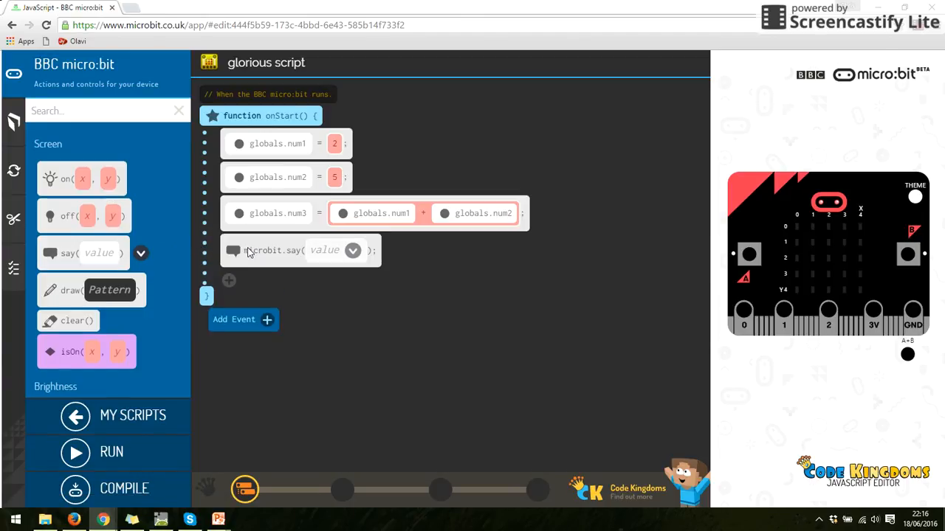
Step: Make microbit.say show globals.num3 so the sum appears on the micro:bit
left_click(351, 251)
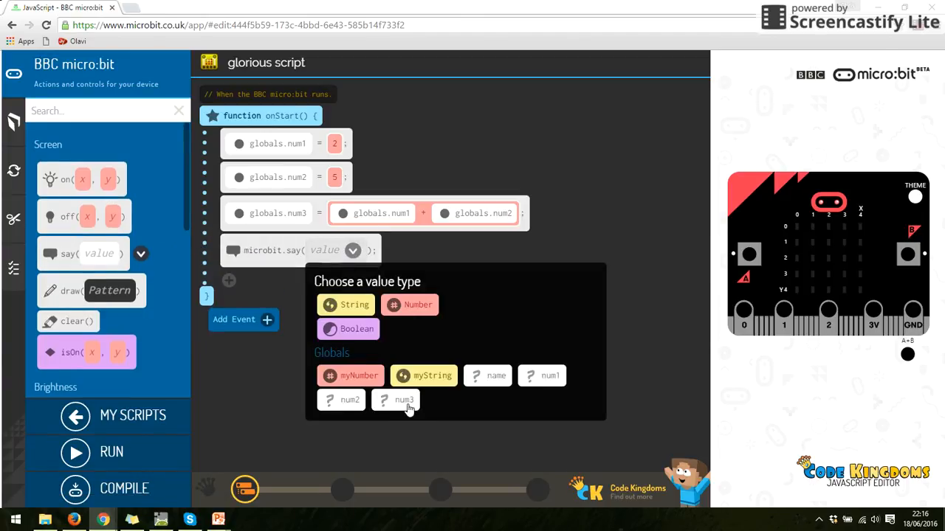
left_click(395, 400)
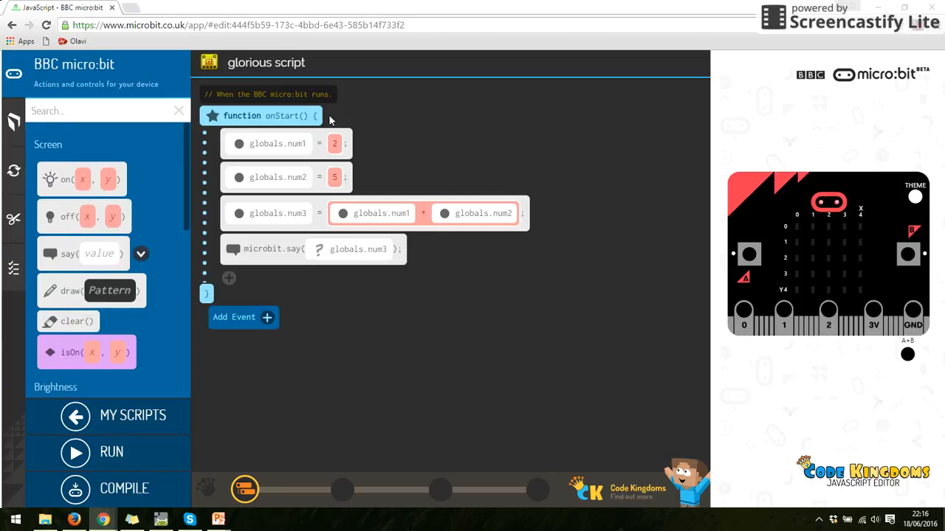
mouse_move(334, 177)
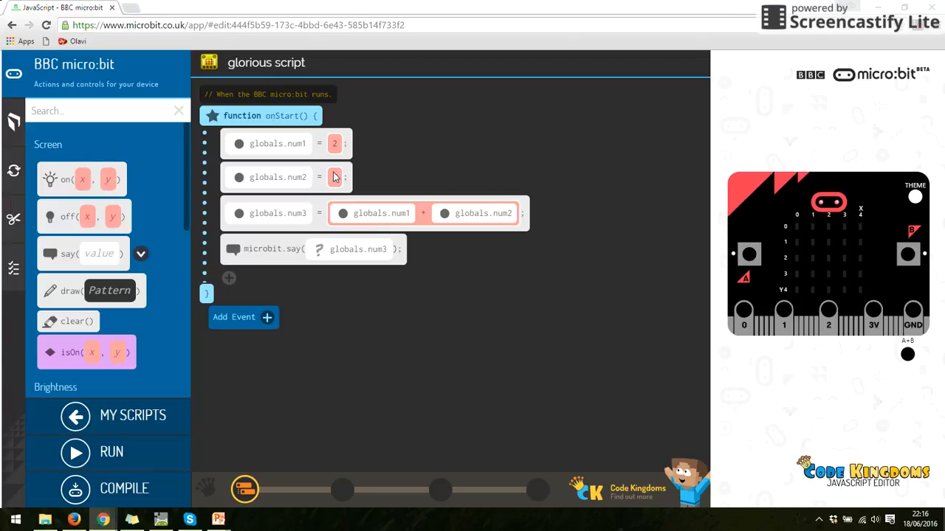
type("5")
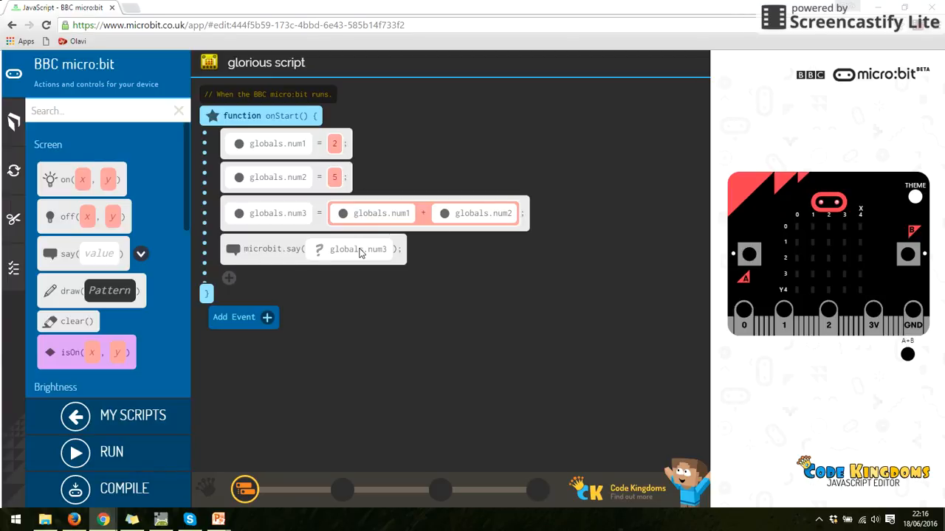
mouse_move(378, 258)
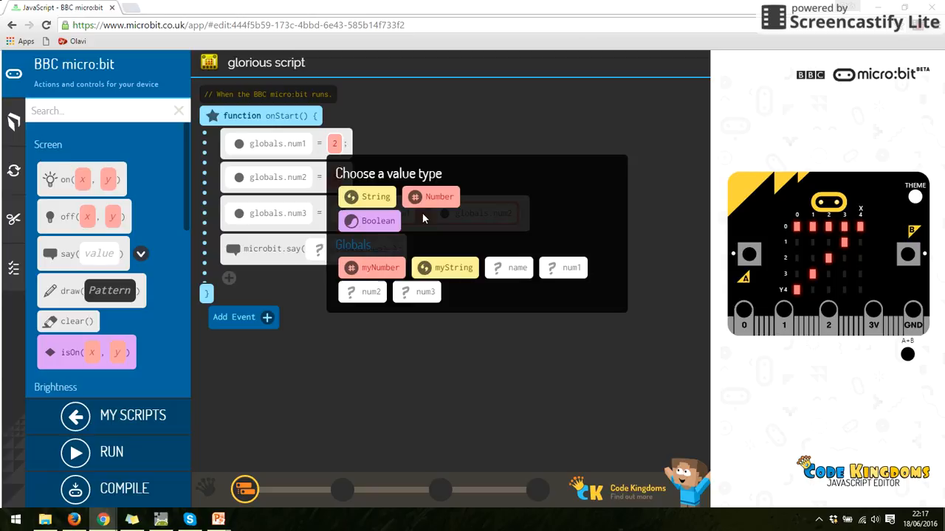
Step: Give globals.num1 the number 8 and globals.num2 the number 11
left_click(431, 196)
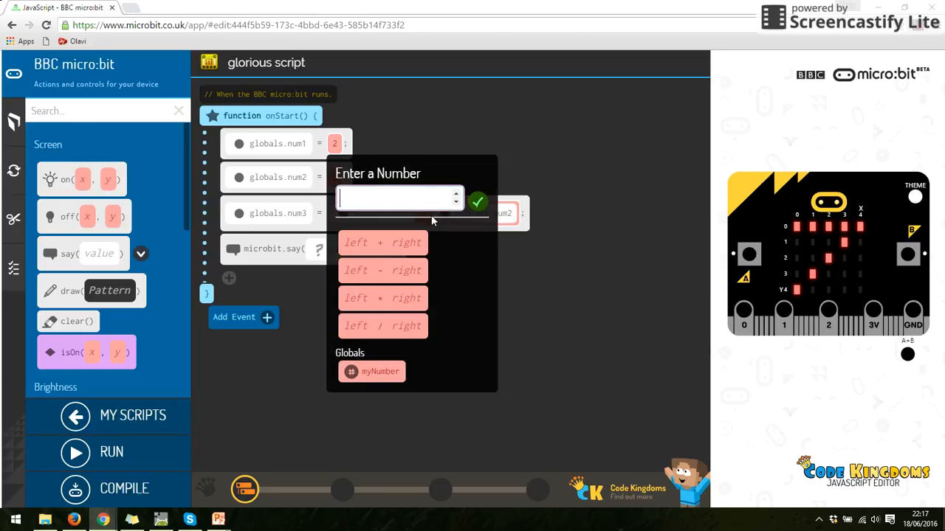
type("8")
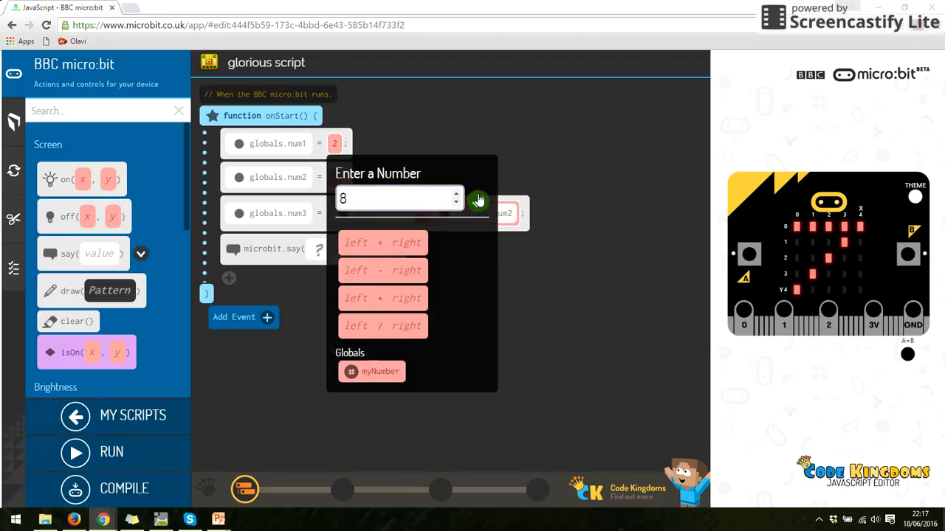
left_click(479, 201)
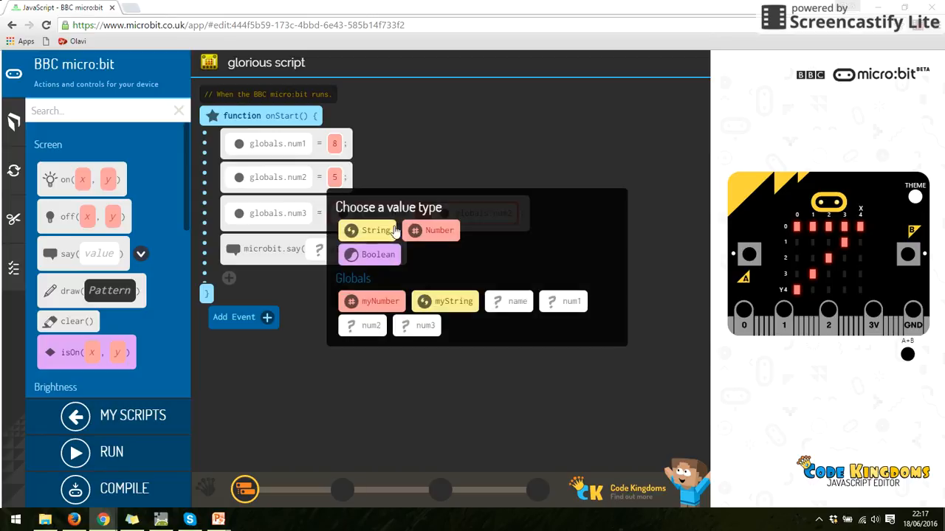
left_click(431, 231)
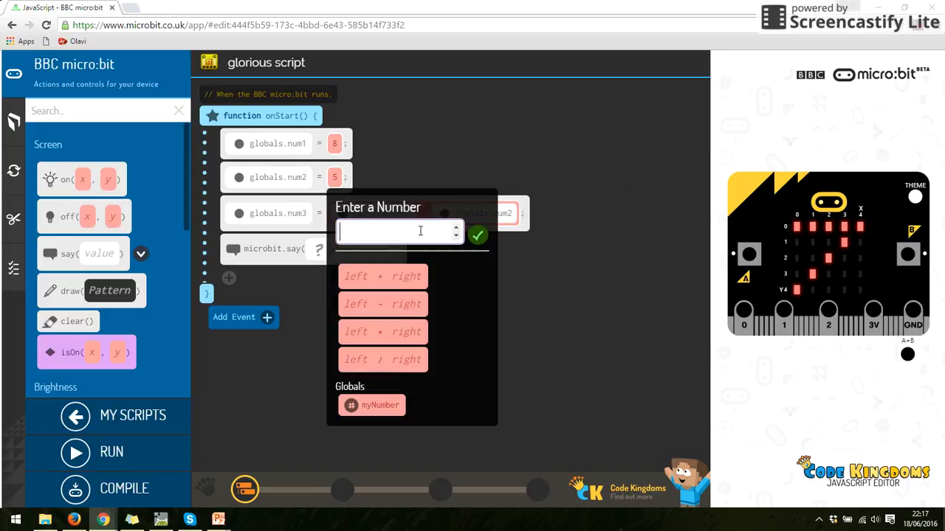
mouse_move(401, 236)
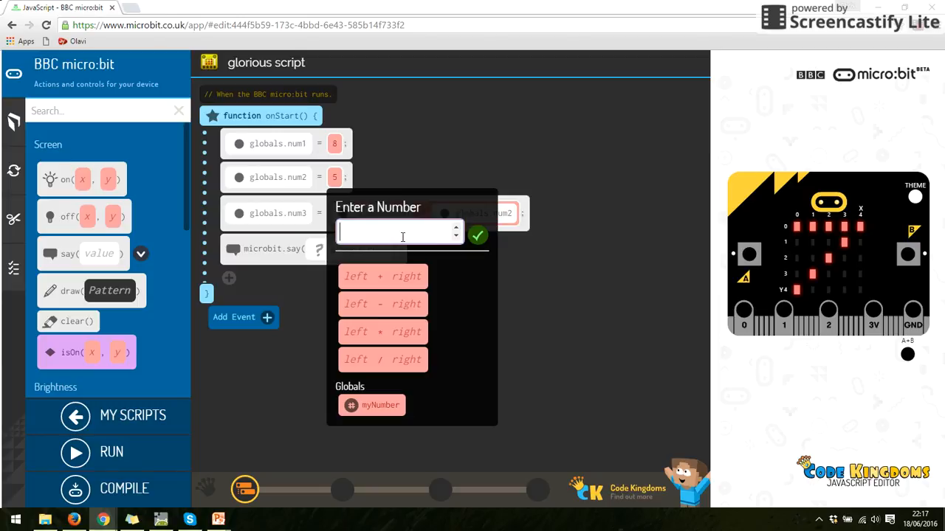
type("11")
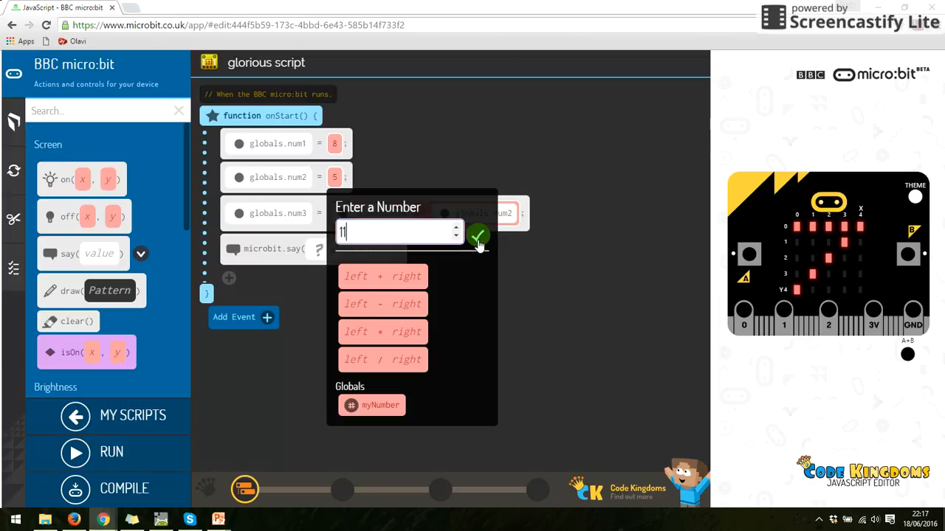
left_click(478, 236)
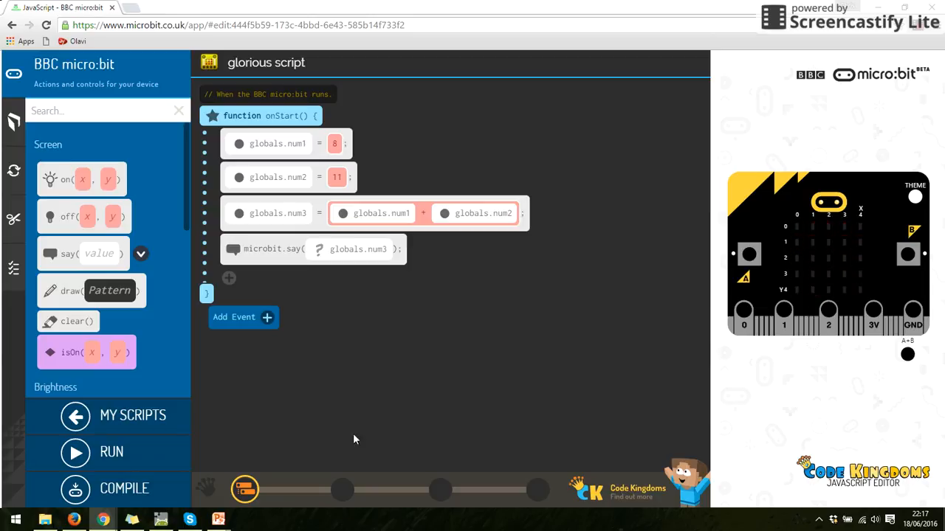
mouse_move(323, 192)
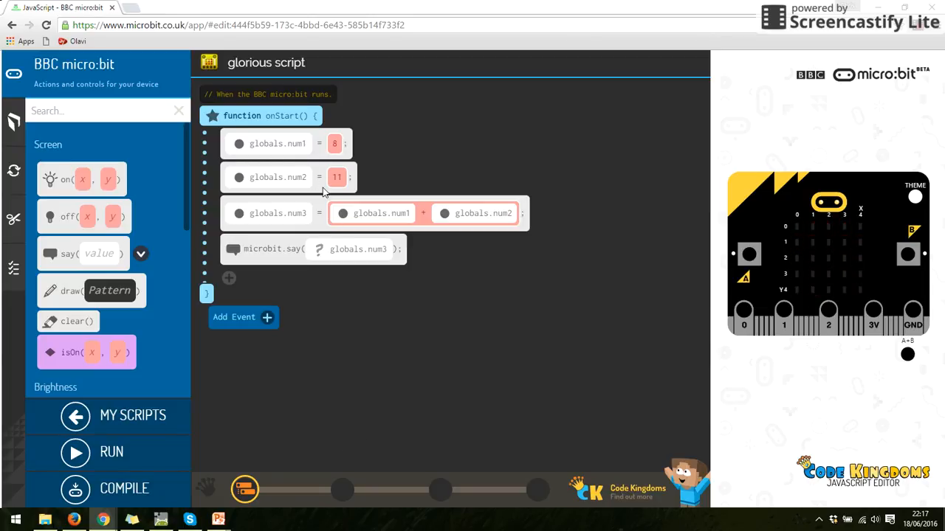
mouse_move(301, 152)
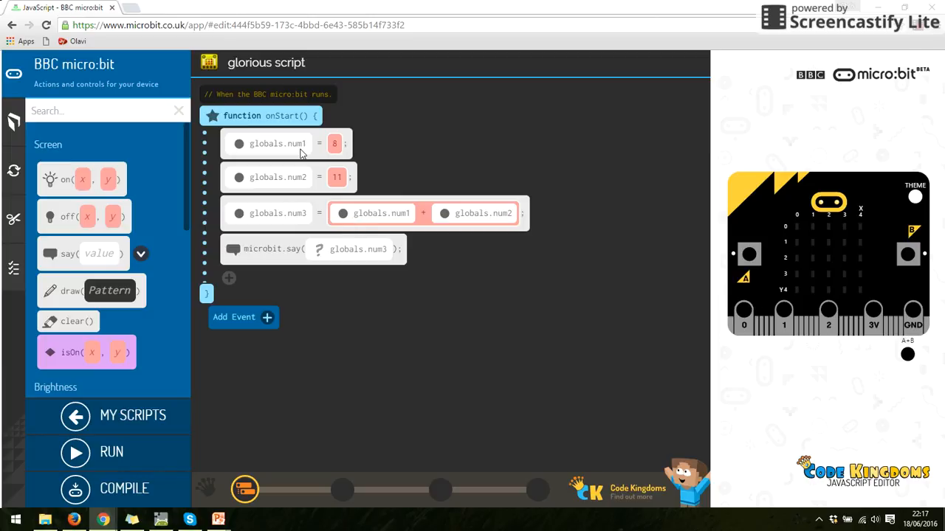
mouse_move(378, 220)
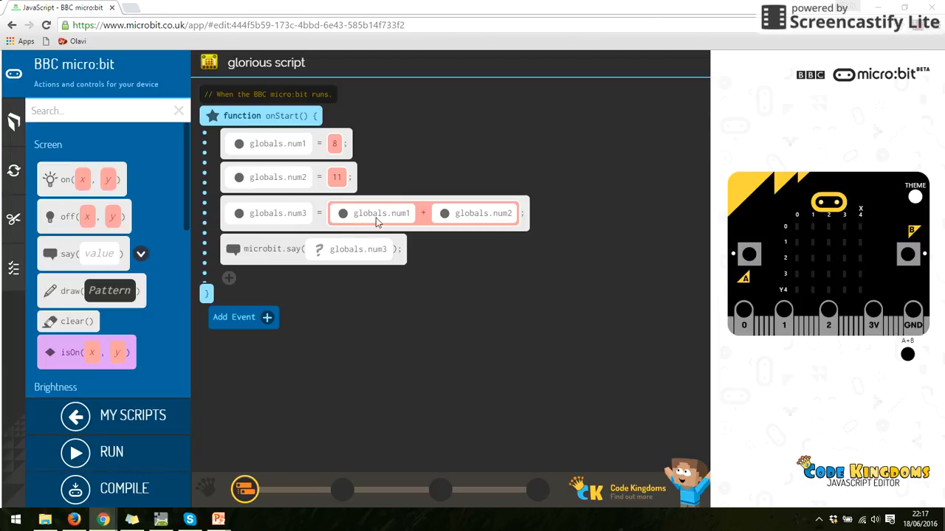
mouse_move(366, 204)
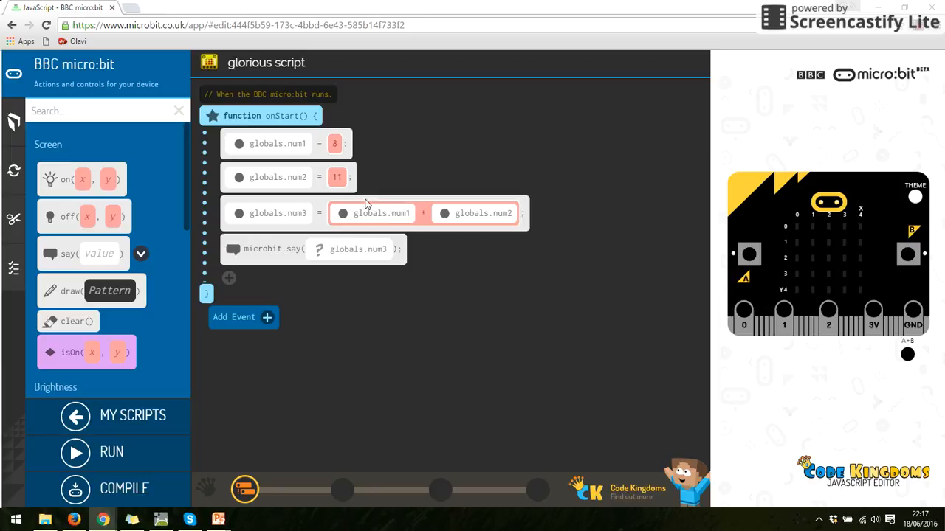
mouse_move(407, 313)
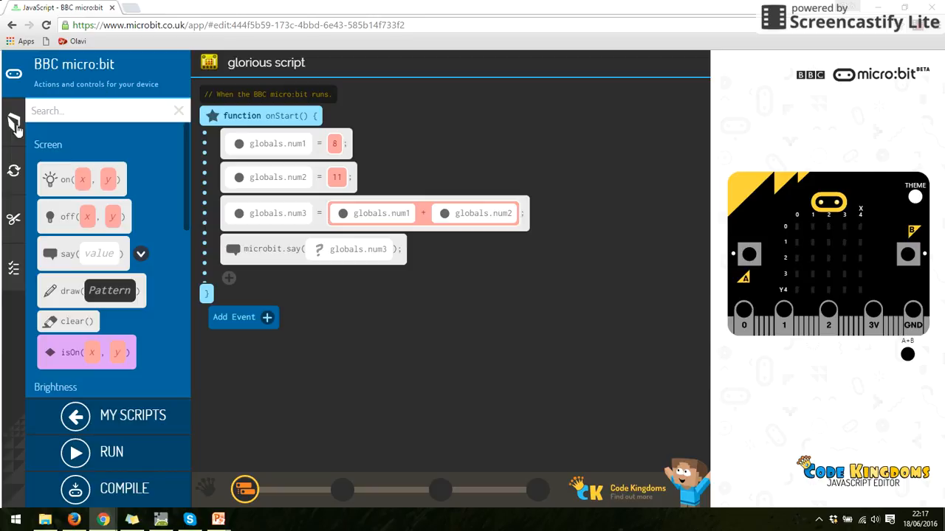
Step: Reach the Globals library and start a new variable, bringing up the Name your variable prompt
left_click(13, 121)
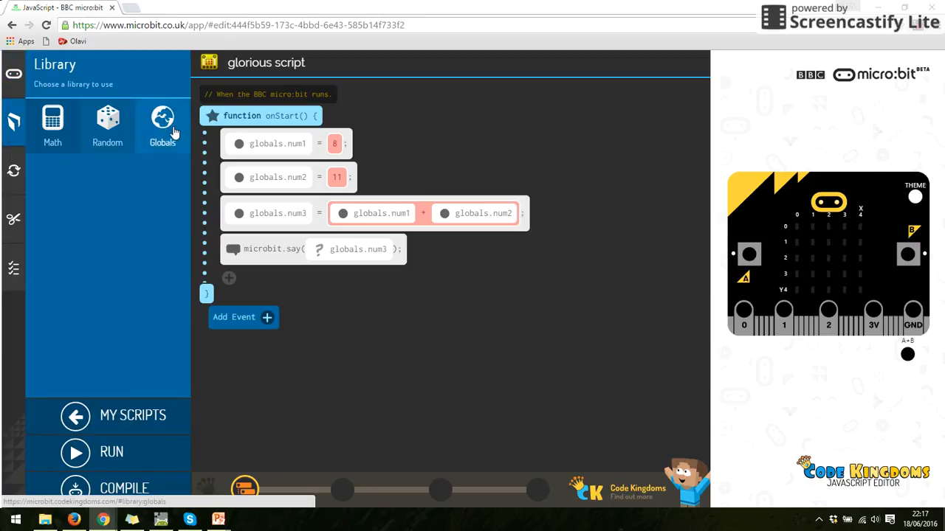
left_click(162, 121)
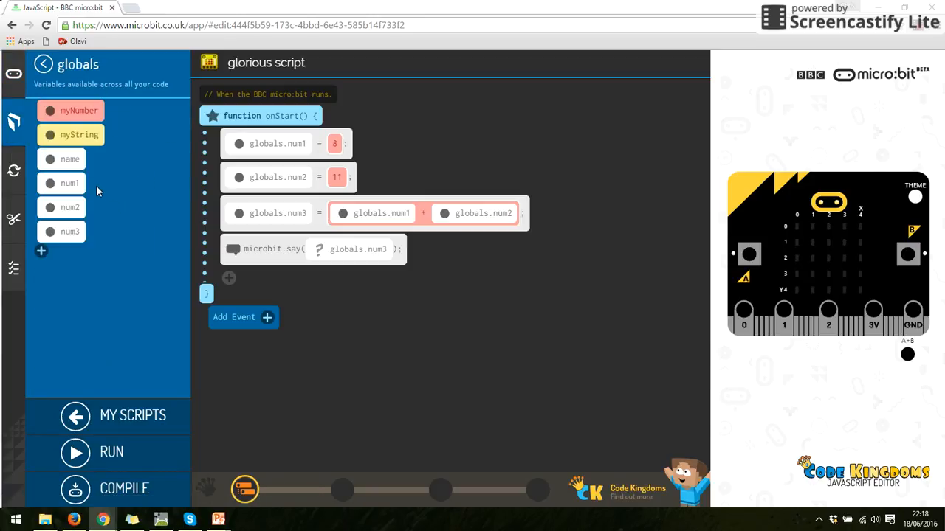
left_click(41, 251)
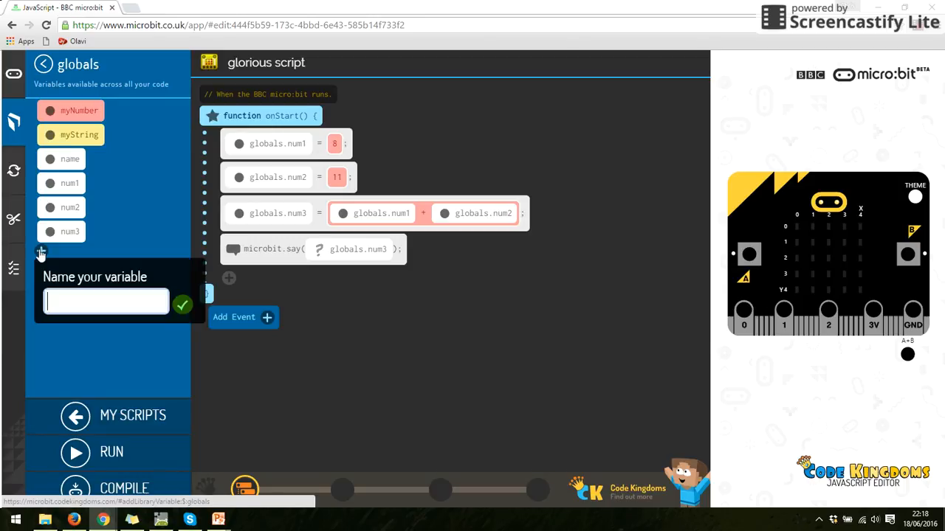